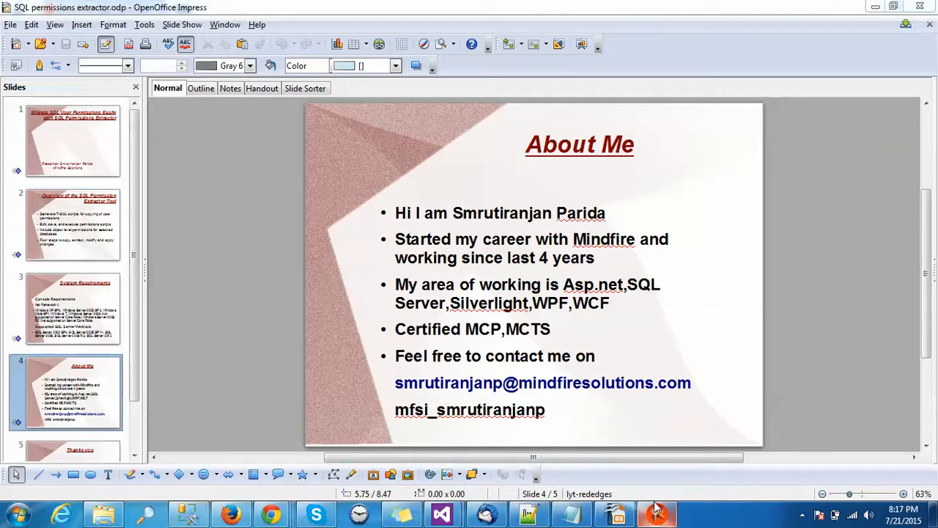
mouse_move(273, 510)
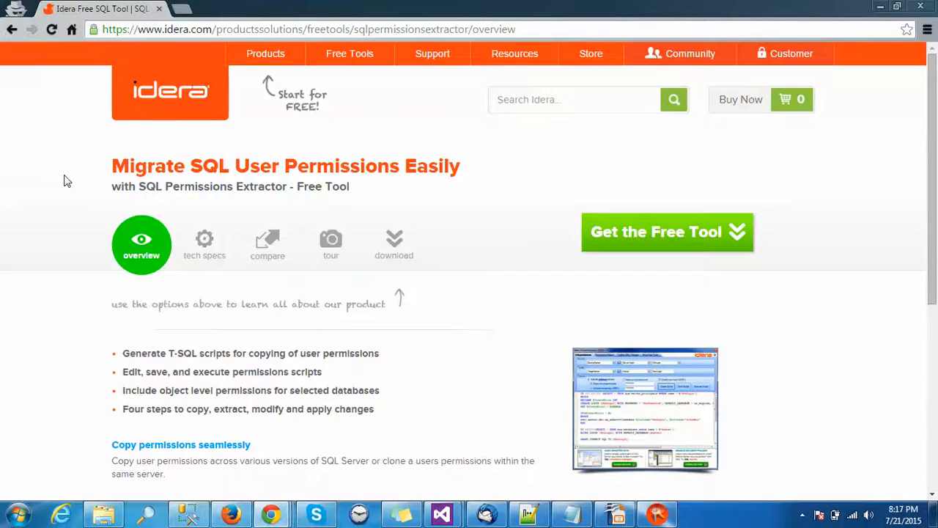
Scroll through the SQL Permissions Extractor feature list on the Idera product page
scroll("down", 3)
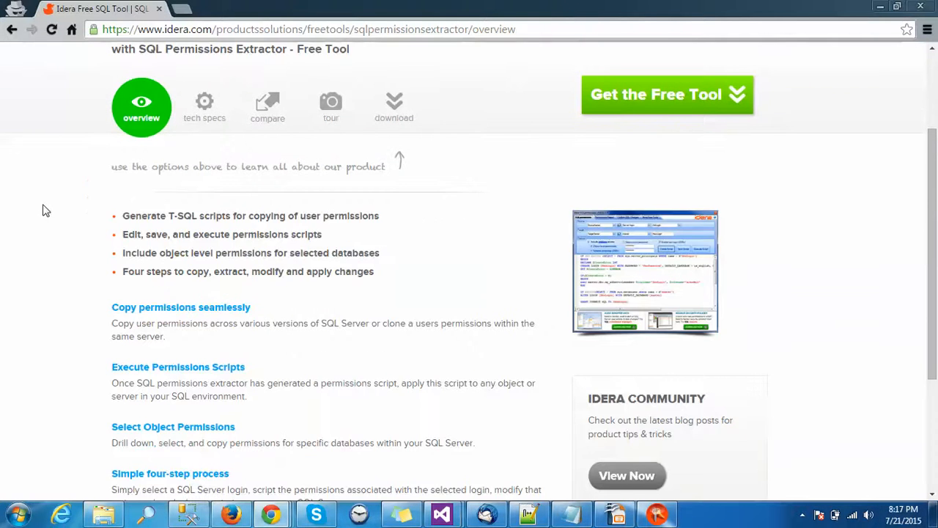
scroll("up", 3)
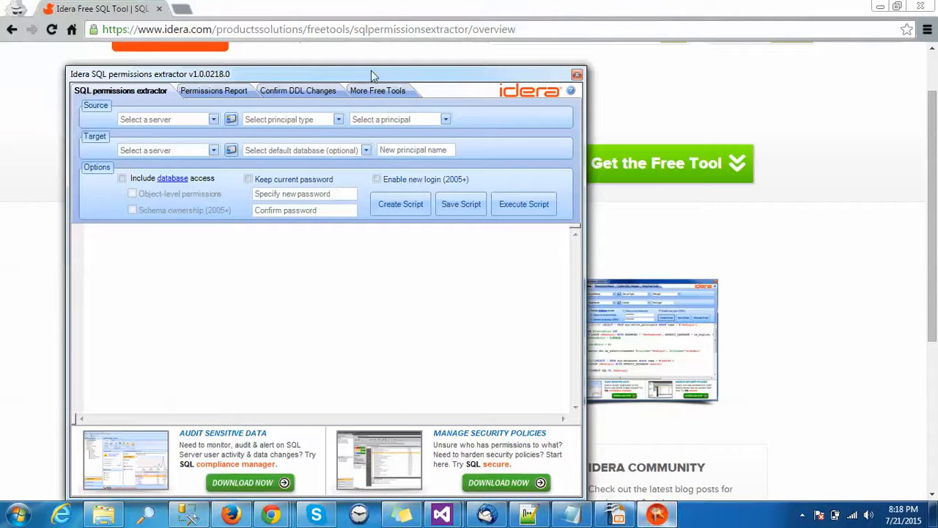
Connect the source to a SQL Server using SQL Server Authentication with login sa
left_click_drag(374, 73, 381, 13)
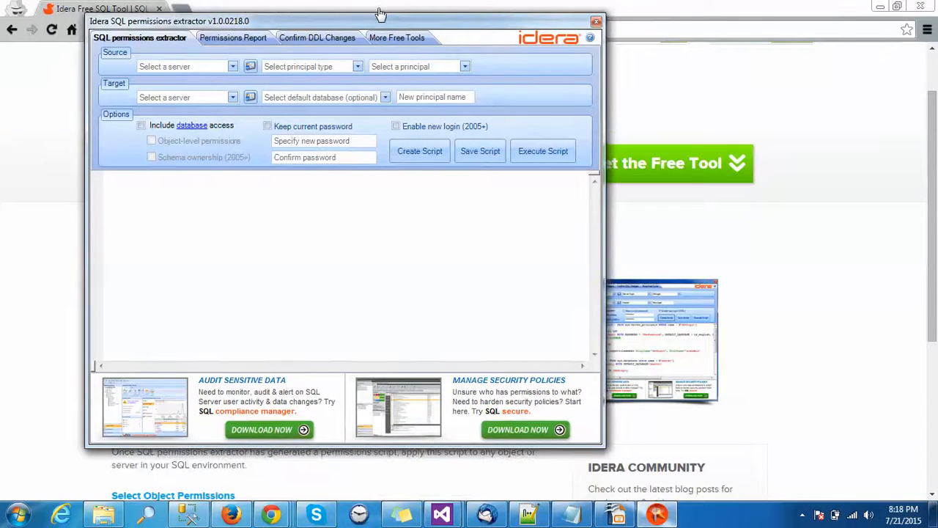
mouse_move(117, 52)
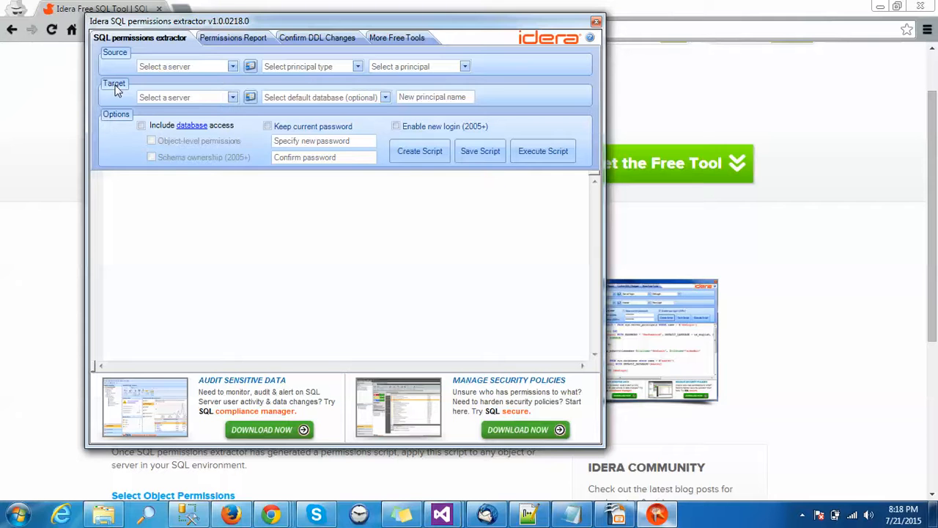
left_click(233, 66)
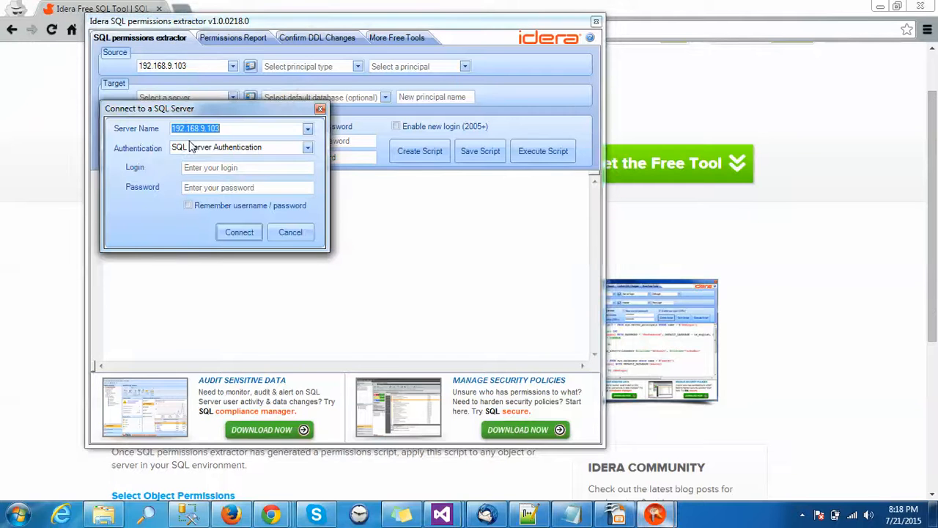
left_click(247, 167)
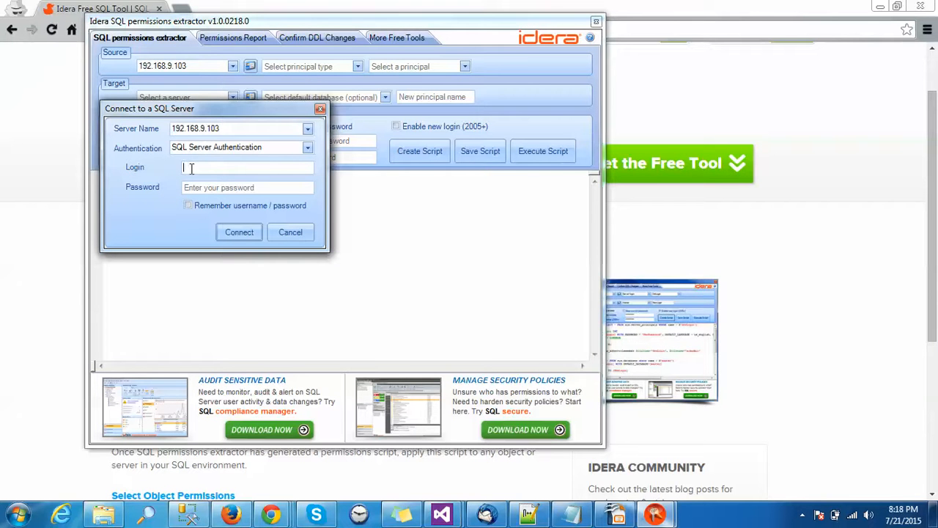
type("sa")
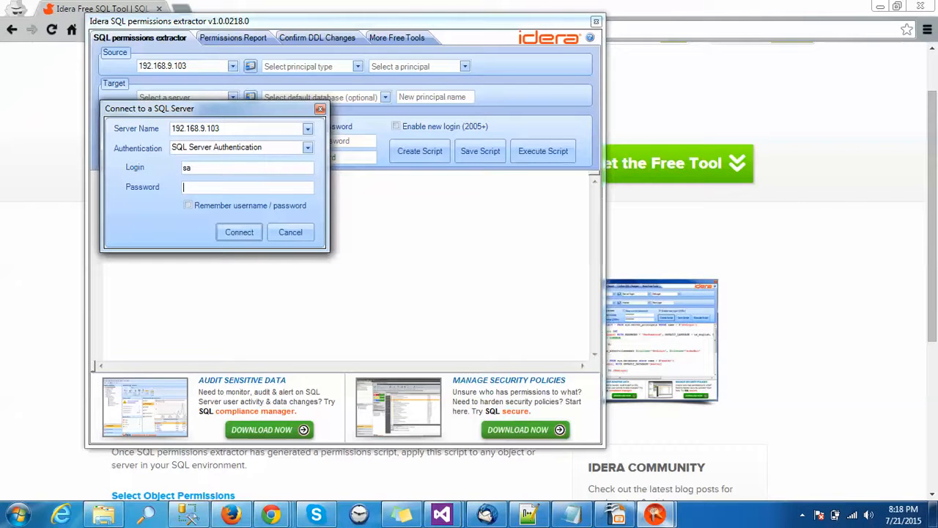
type("*")
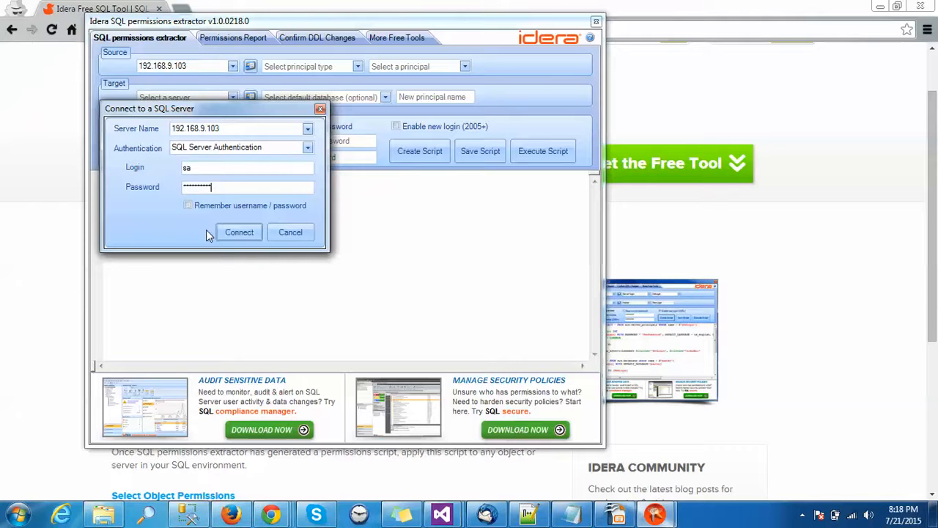
left_click(239, 232)
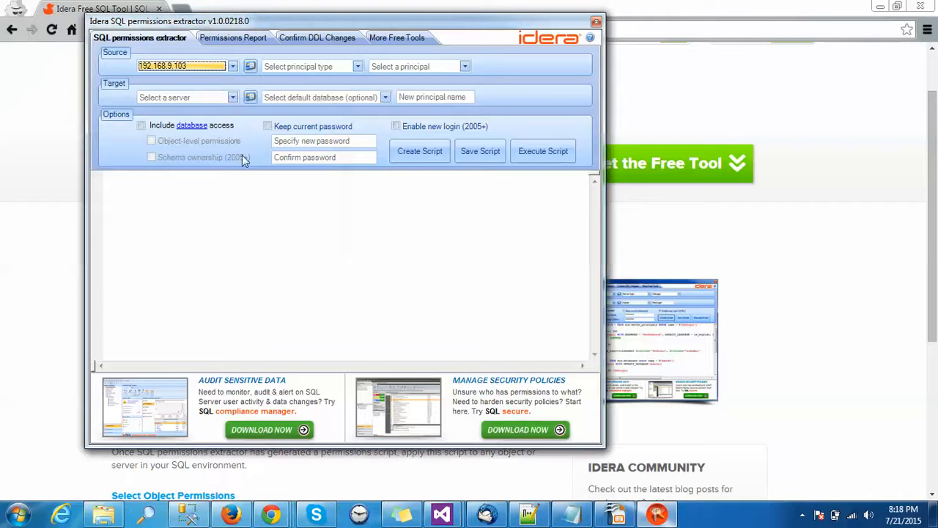
Choose Server login as principal type and sa as the source principal
left_click(355, 66)
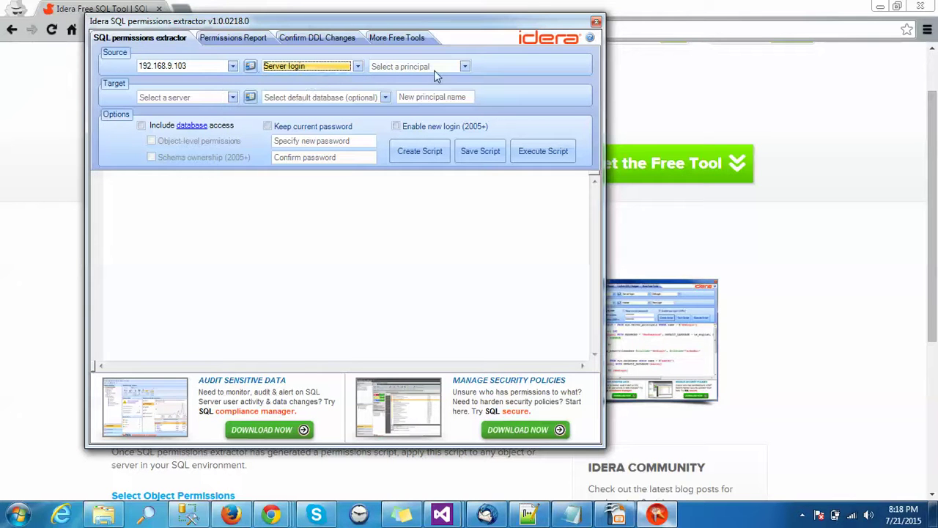
left_click(467, 66)
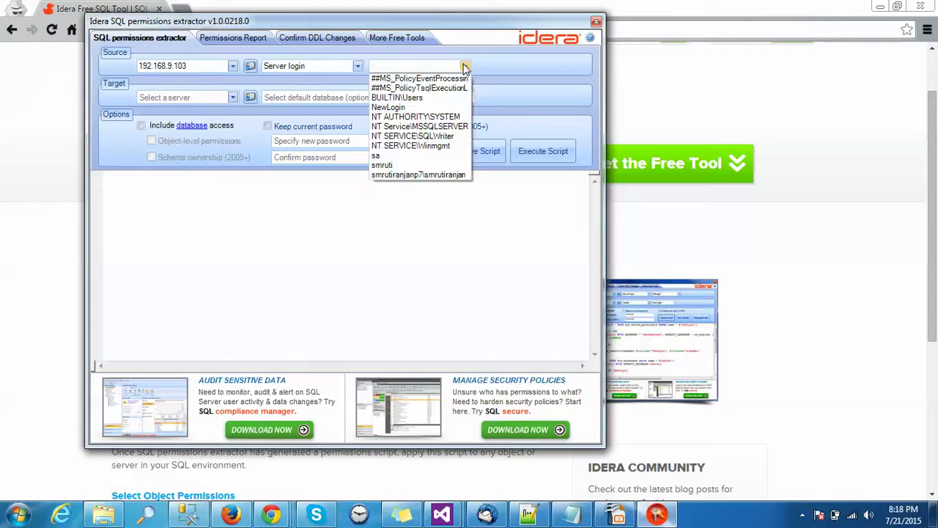
mouse_move(440, 153)
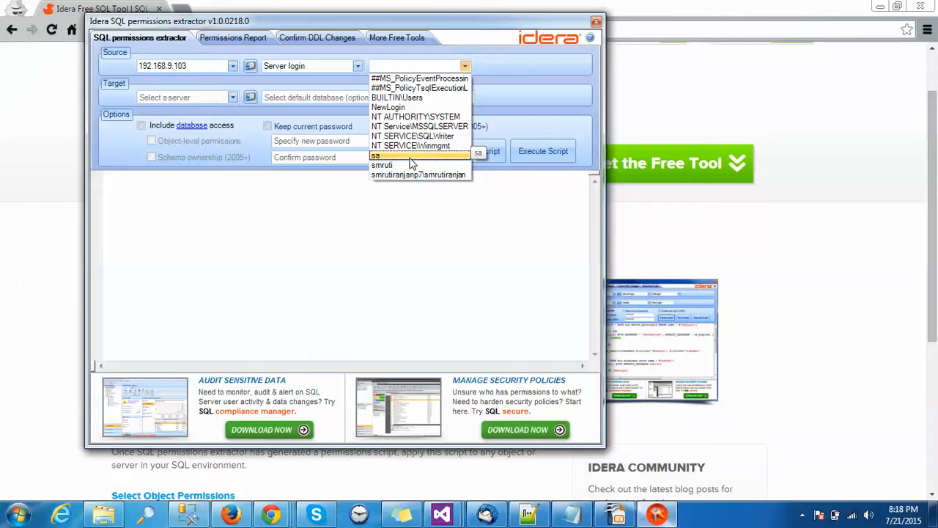
left_click(375, 155)
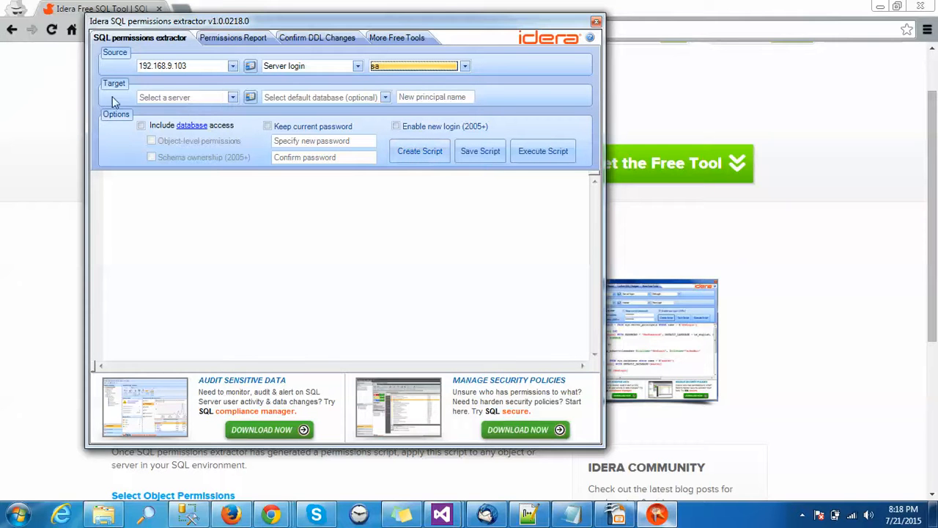
left_click(233, 97)
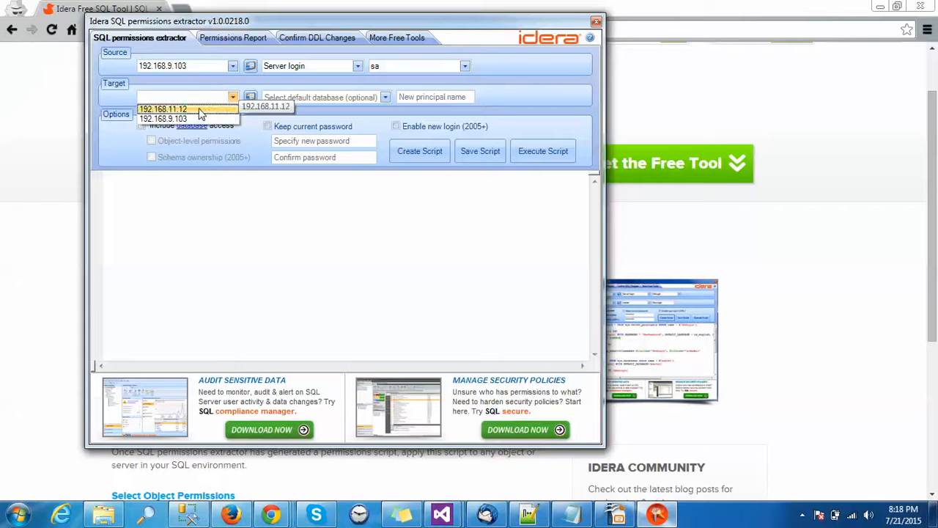
Connect the target to 192.168.9.103 with SQL Server Authentication as sa
left_click(163, 118)
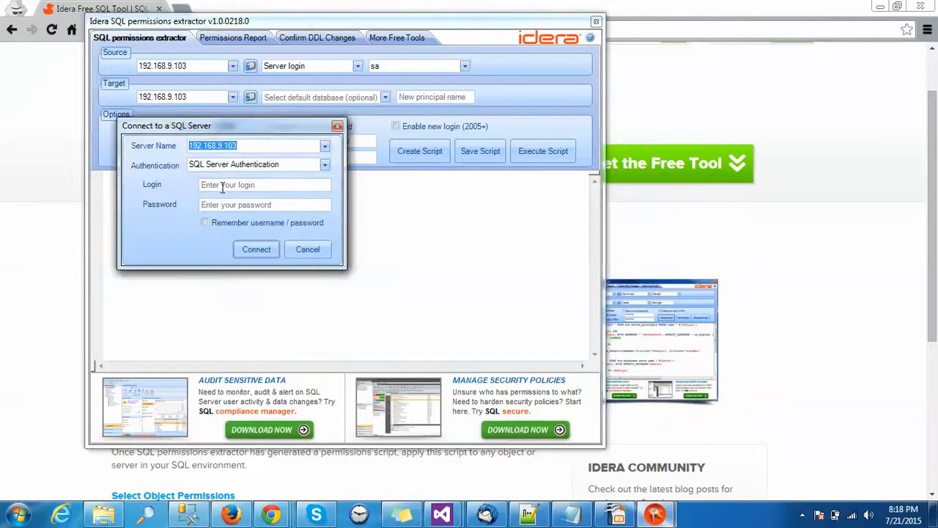
type("sa")
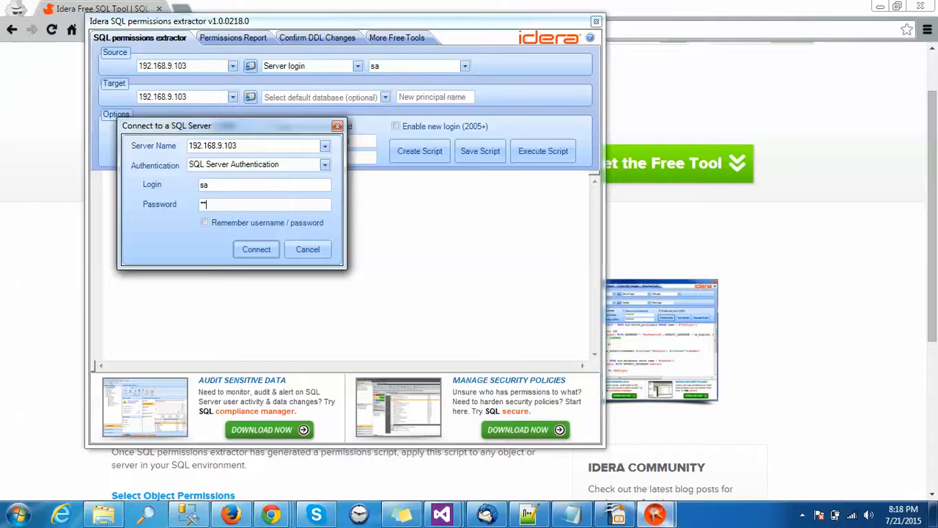
type("password")
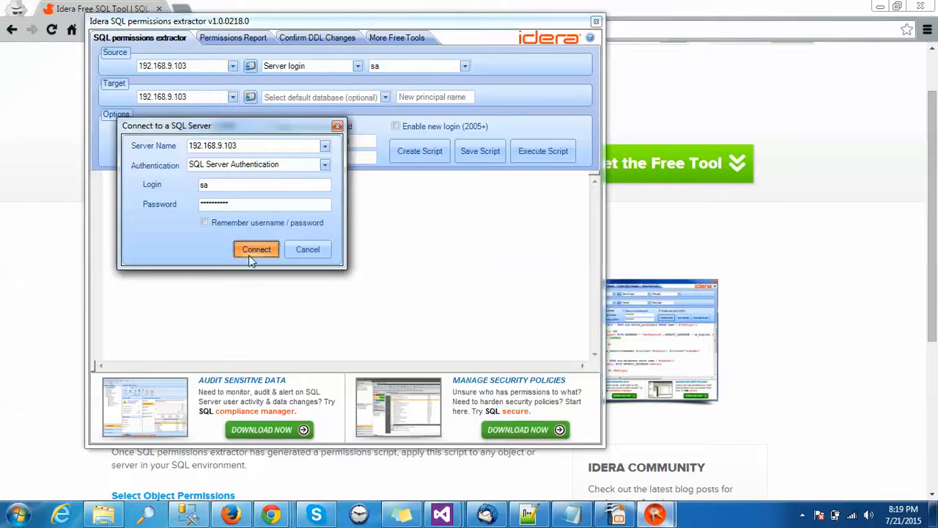
left_click(257, 249)
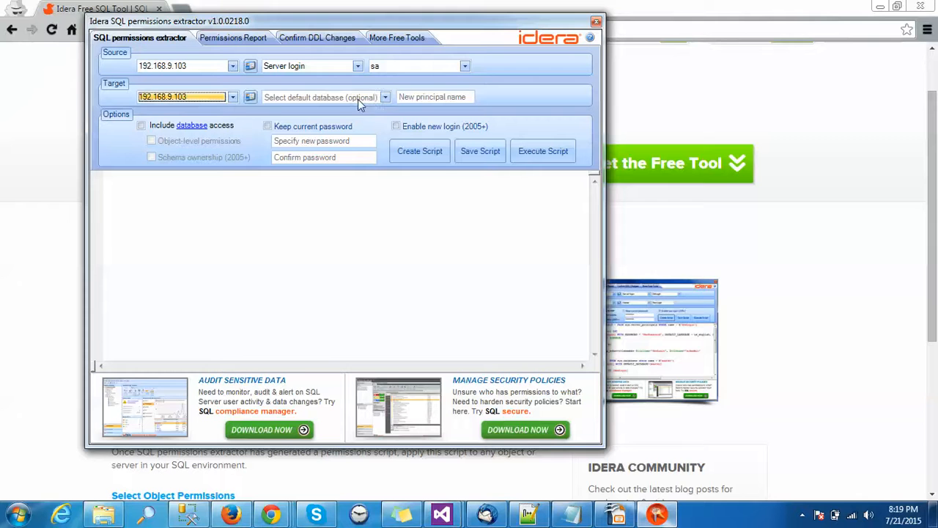
mouse_move(358, 96)
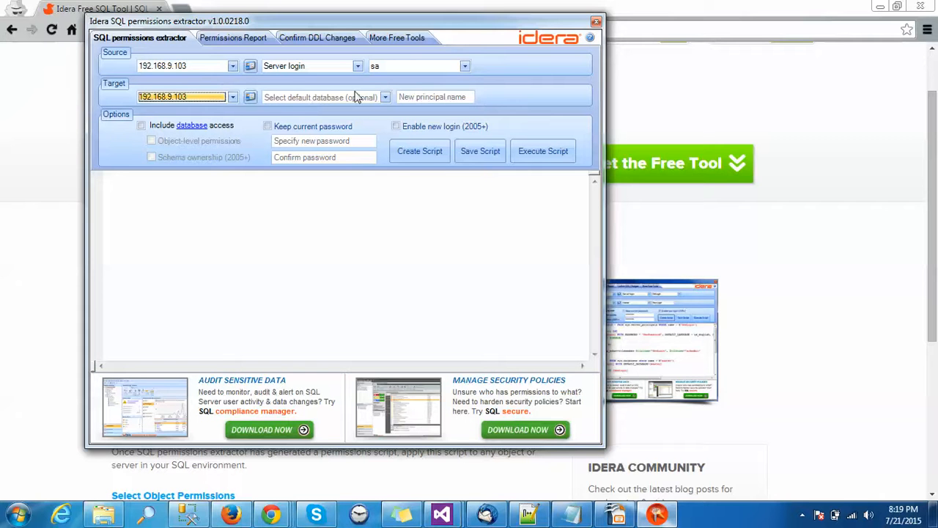
mouse_move(422, 108)
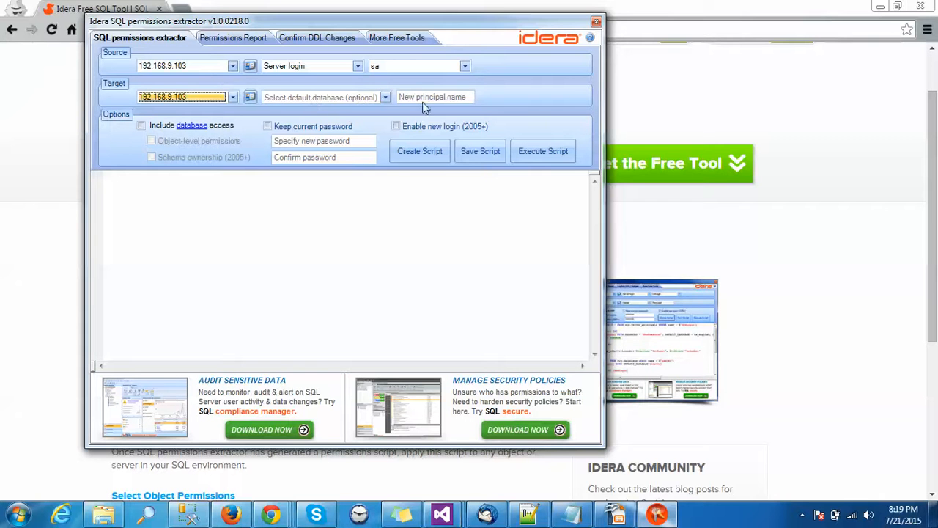
Enter NWLOGIN as the new target principal name
left_click(434, 97)
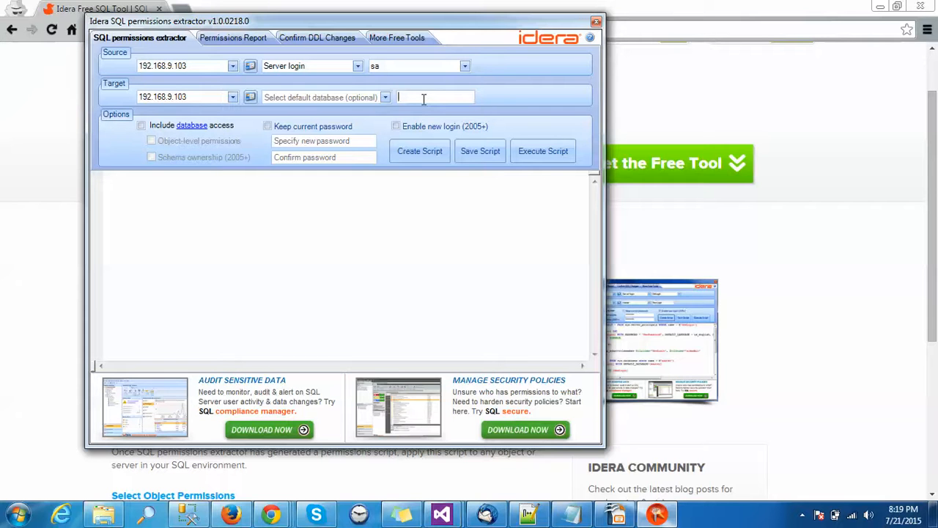
type("N")
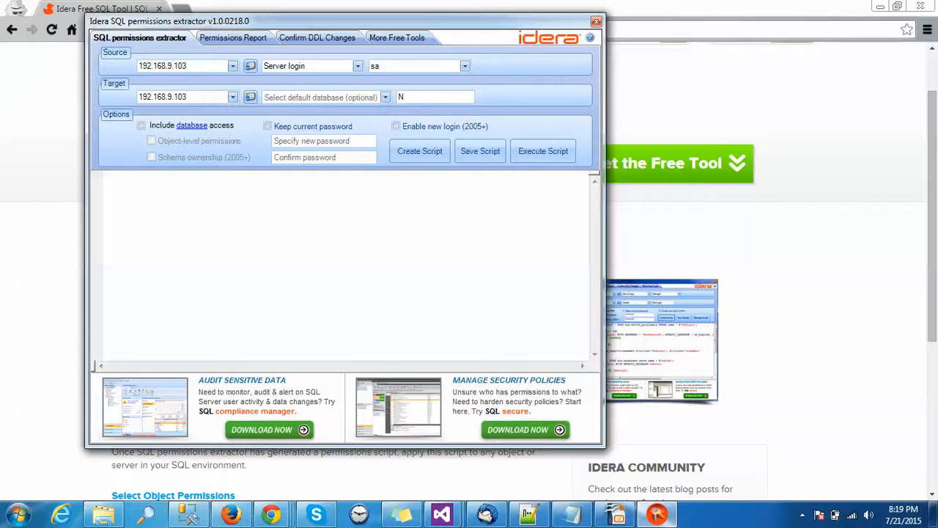
type("W")
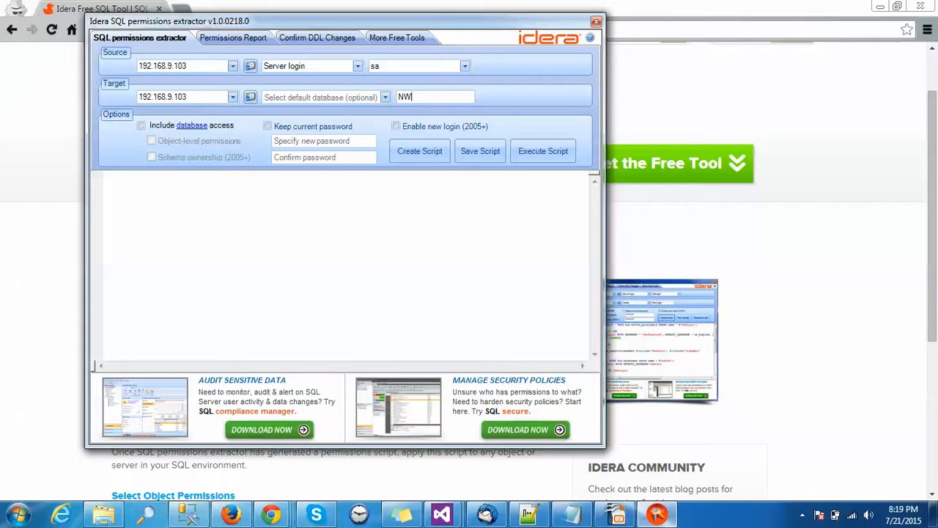
type("LOG")
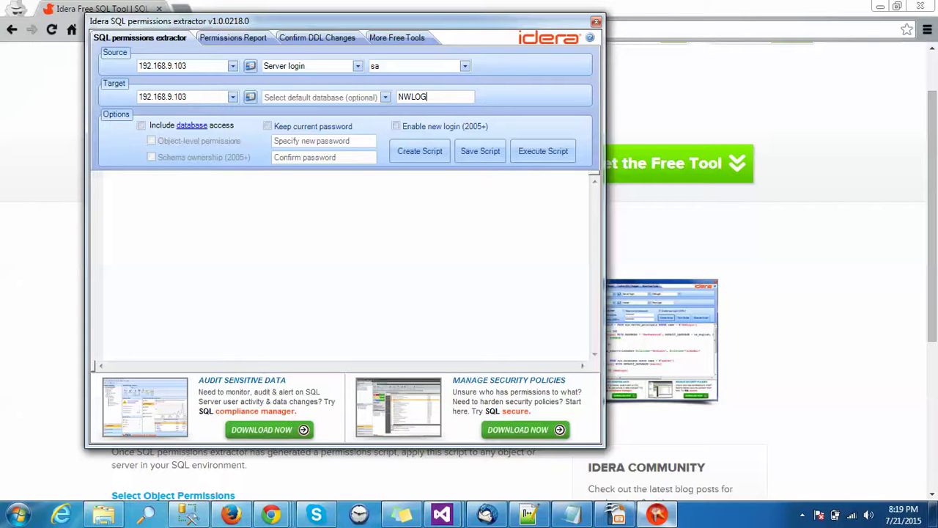
type("IN")
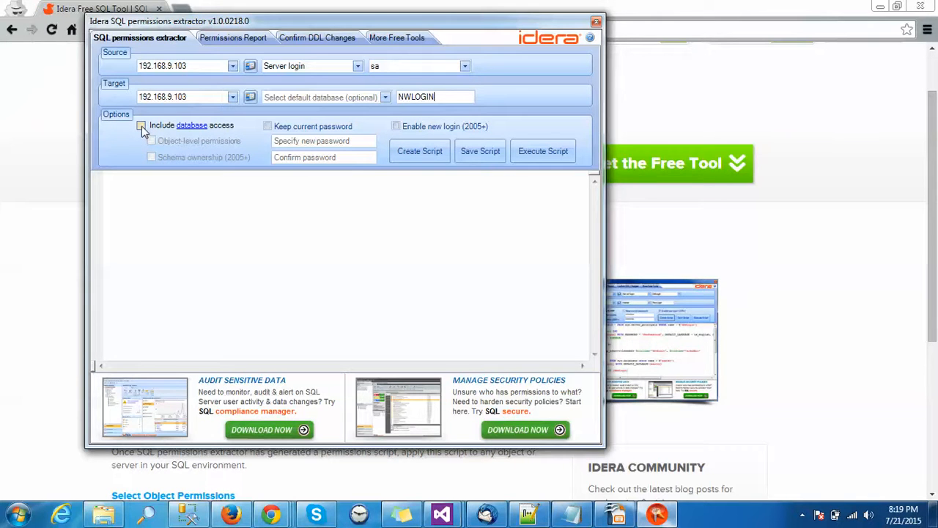
Enable database access to all databases, object-level permissions, schema ownership and Keep current password
left_click(145, 126)
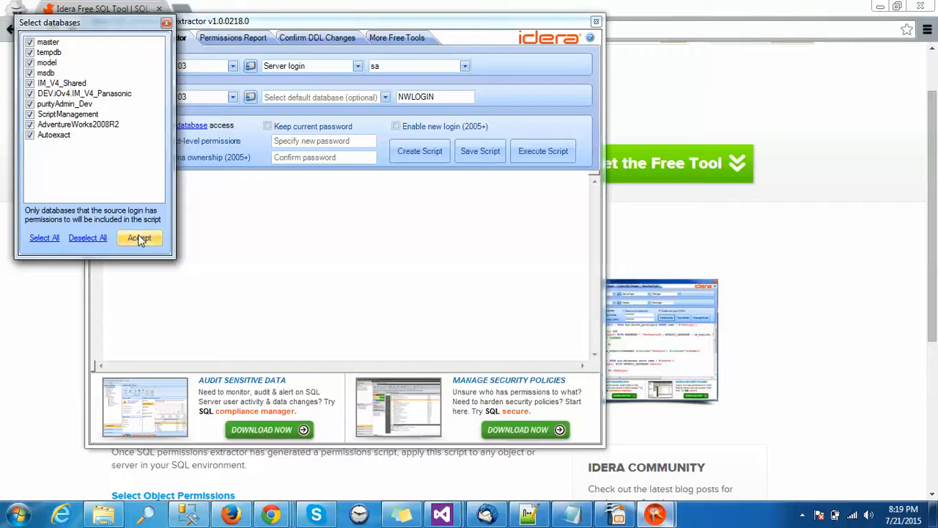
left_click(138, 238)
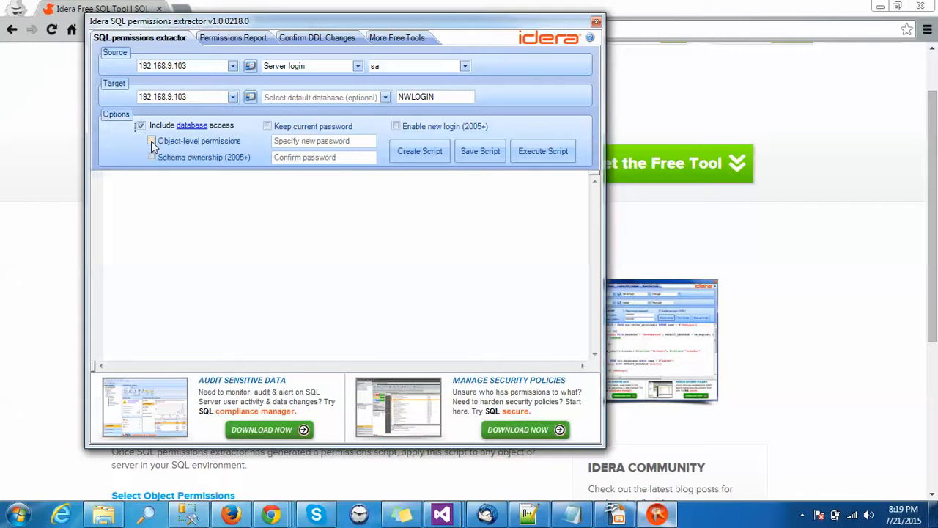
left_click(151, 140)
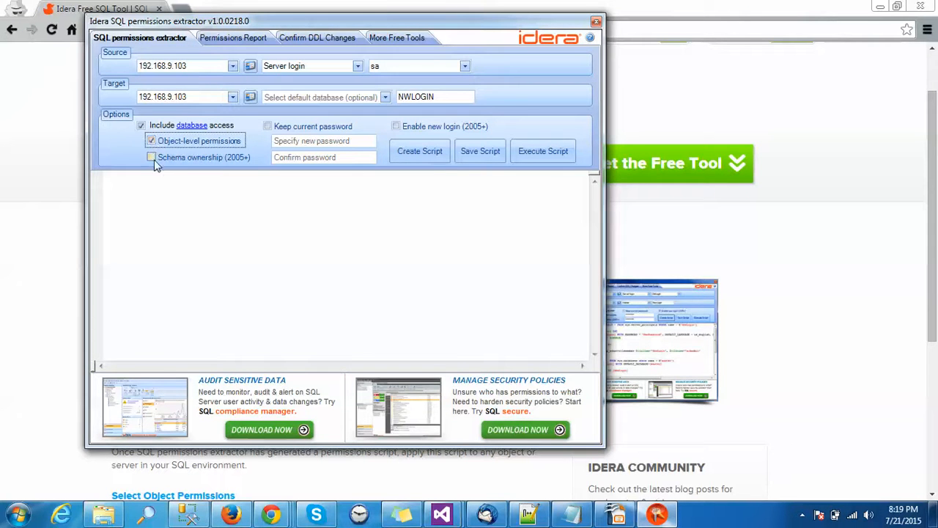
left_click(151, 157)
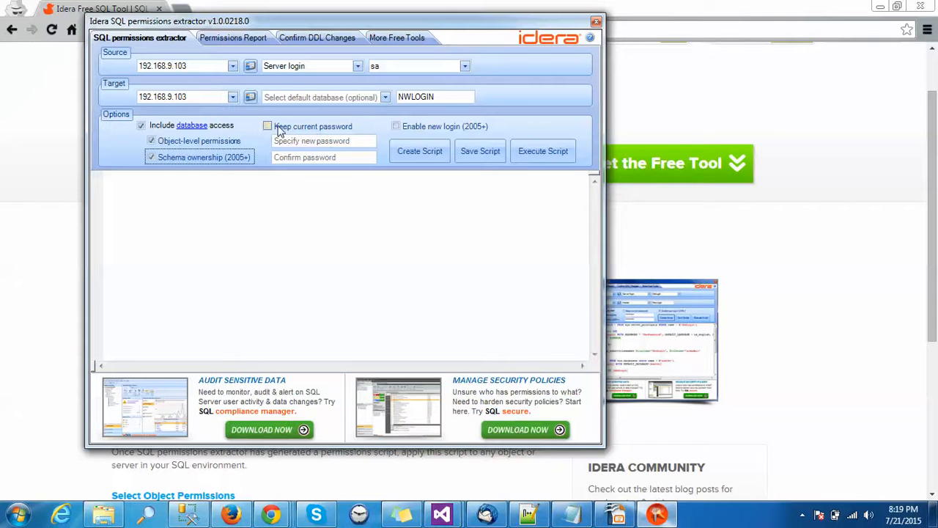
left_click(267, 126)
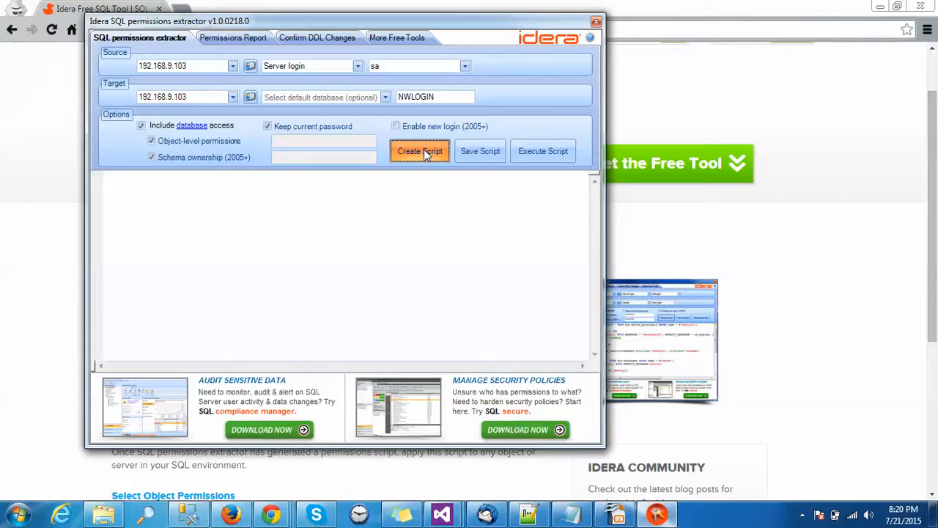
Generate the T-SQL permissions script creating NWLOGIN with sysadmin access
left_click(423, 150)
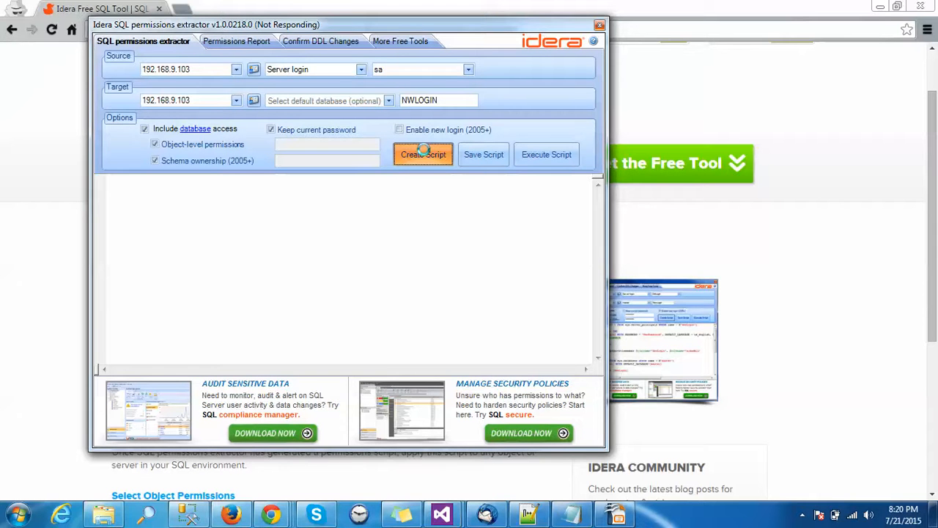
left_click(422, 154)
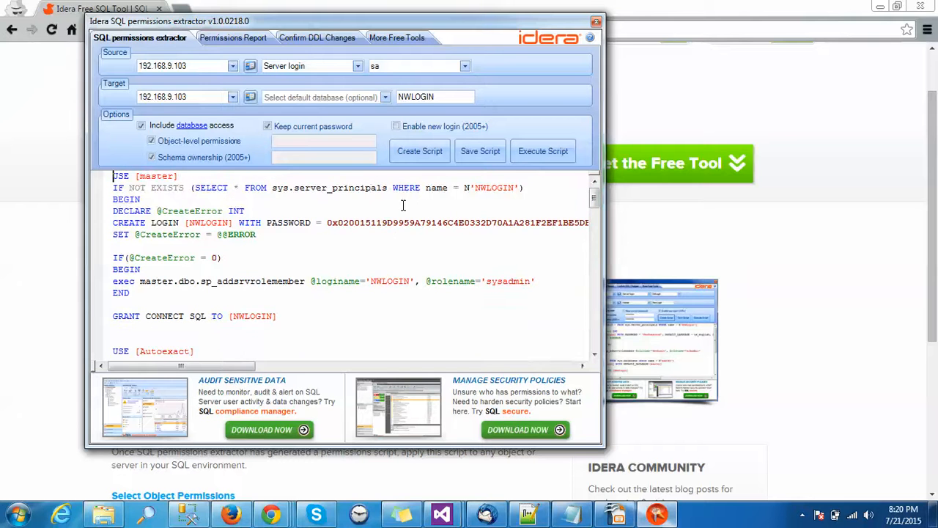
mouse_move(481, 151)
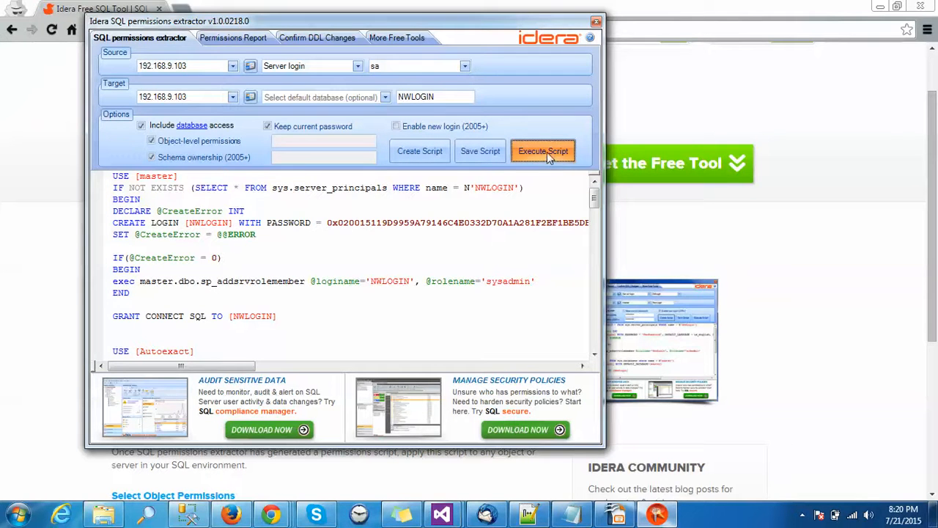
mouse_move(550, 160)
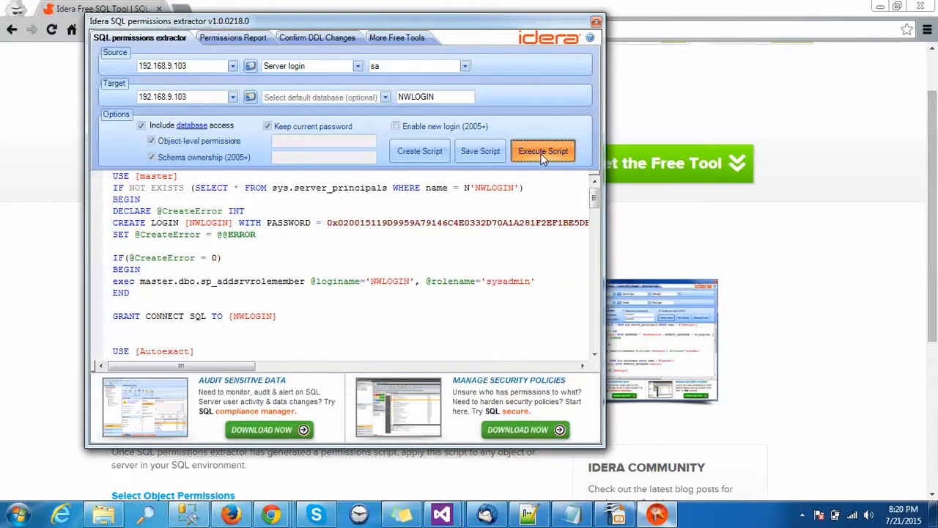
mouse_move(287, 234)
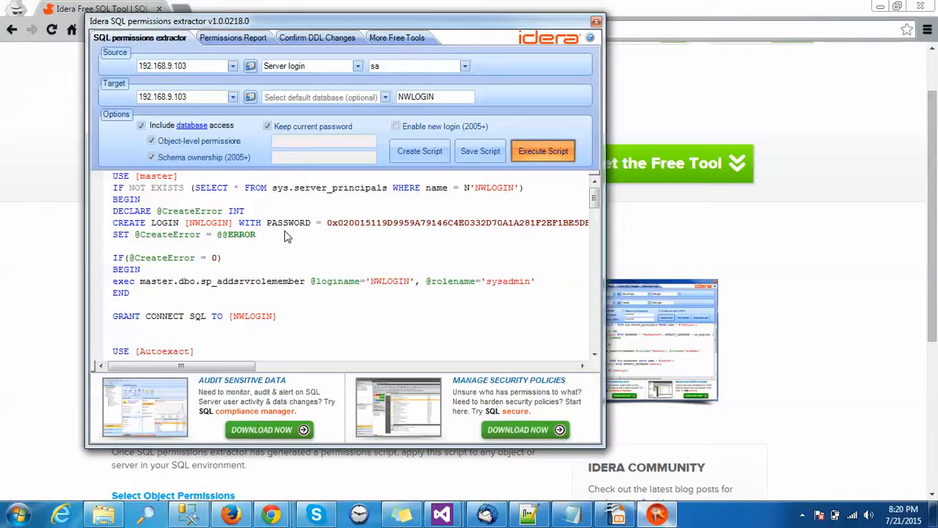
left_click(542, 151)
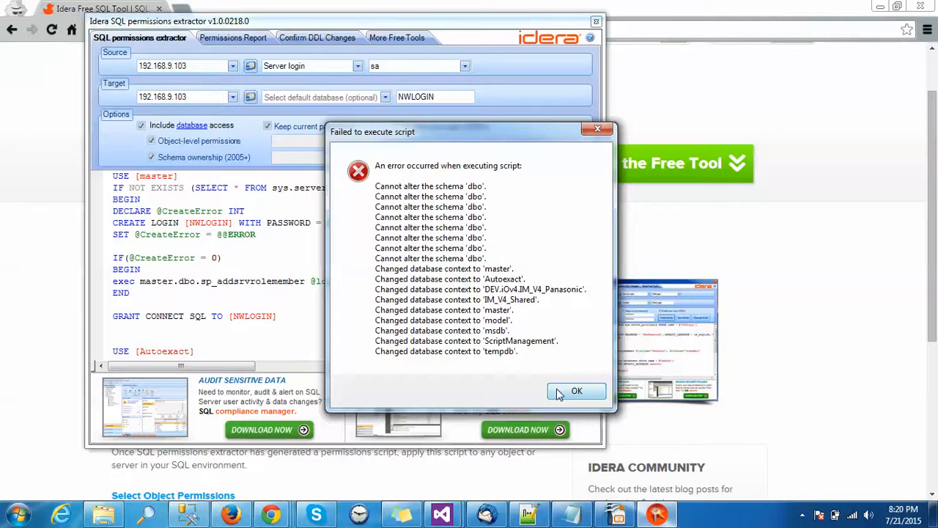
left_click(577, 390)
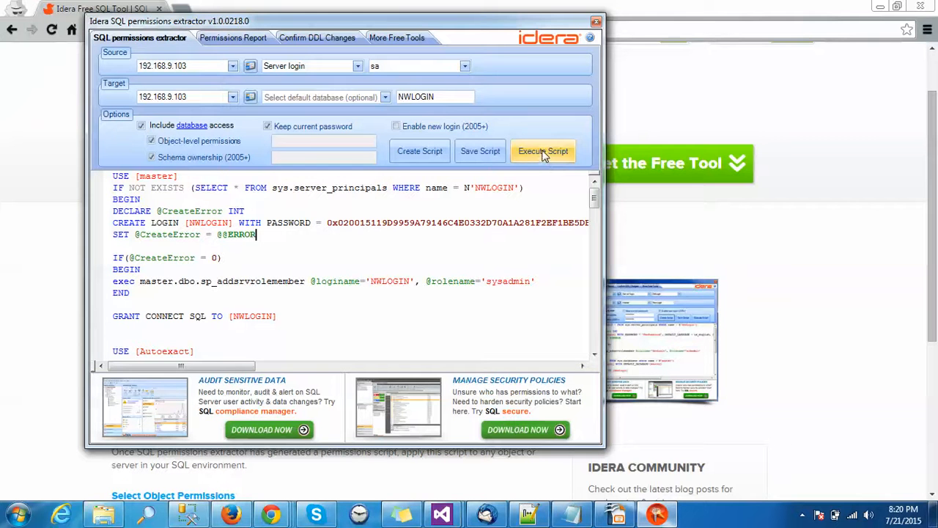
left_click(542, 151)
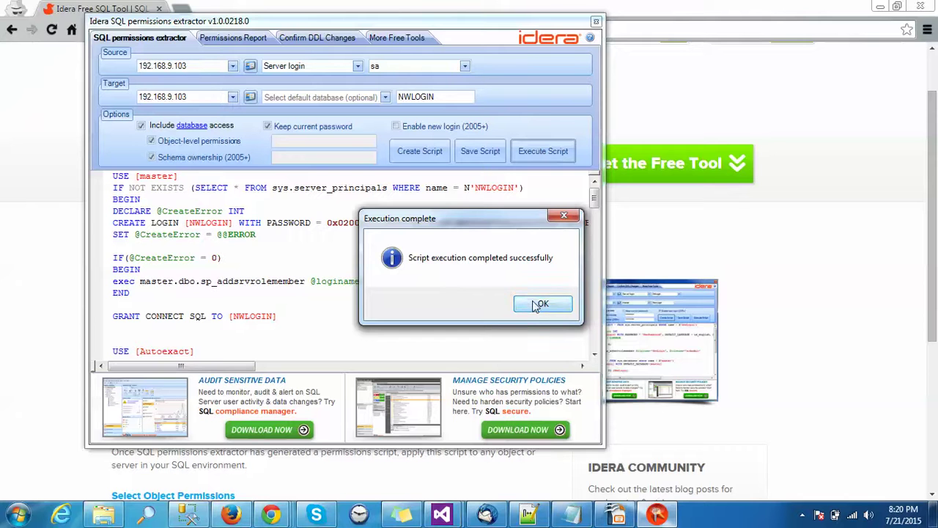
Acknowledge the Execution complete message and select the NWLOGIN login name
left_click(542, 303)
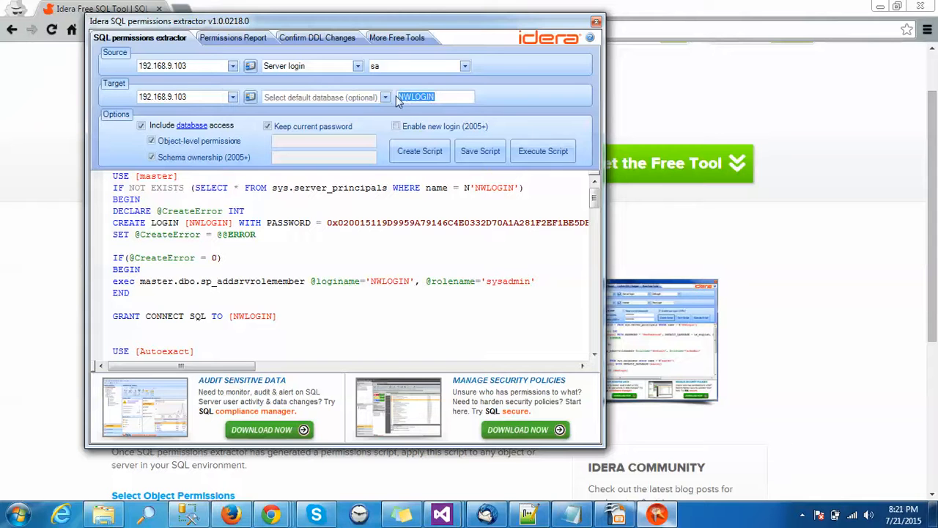
left_click(182, 513)
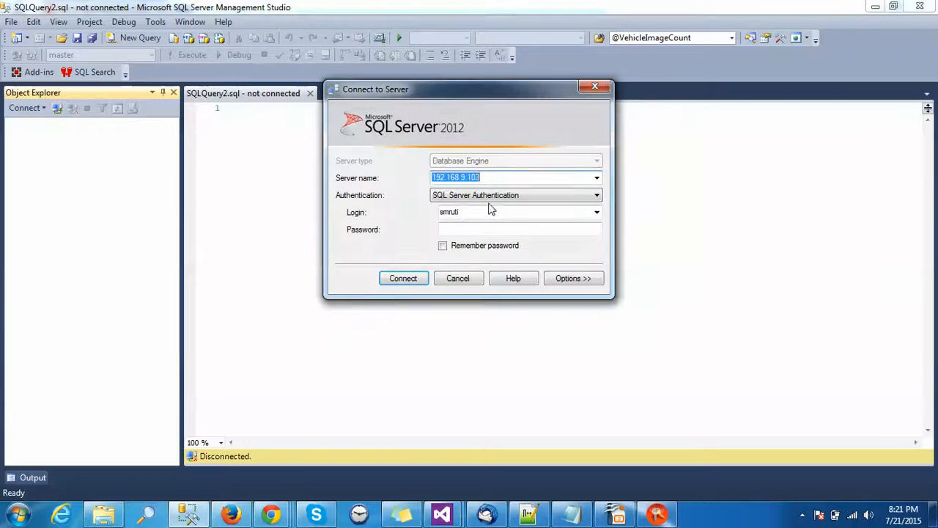
Attempt to connect to 192.168.9.103 as NWLOGIN, getting a login-failed, account-disabled error
type("NWLOGIN")
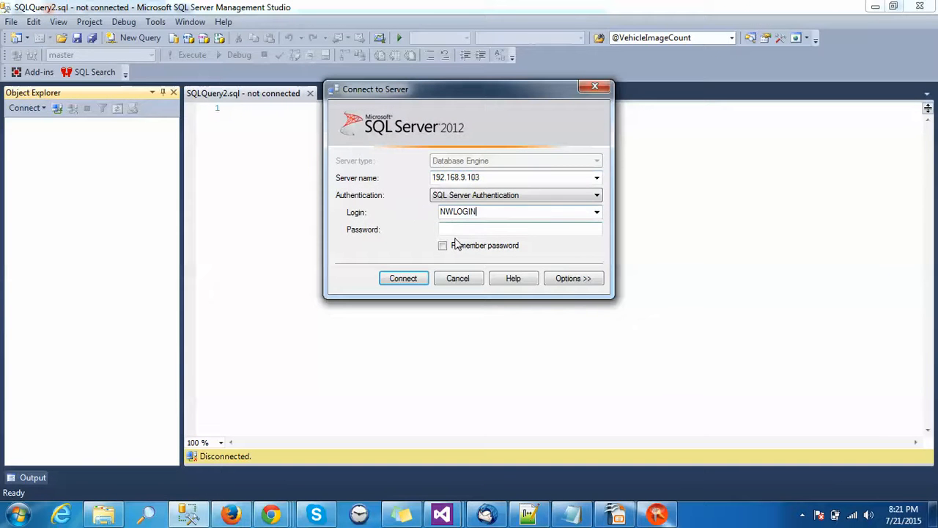
type("1")
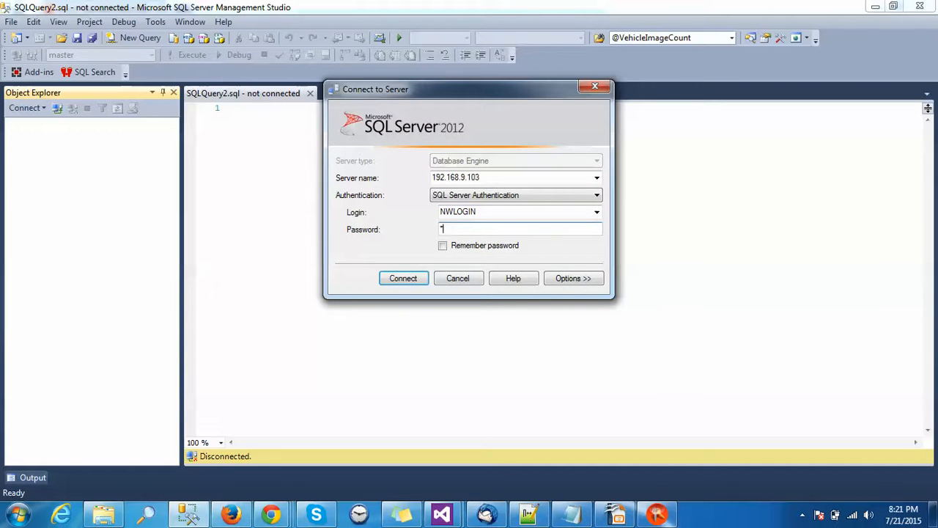
type("***")
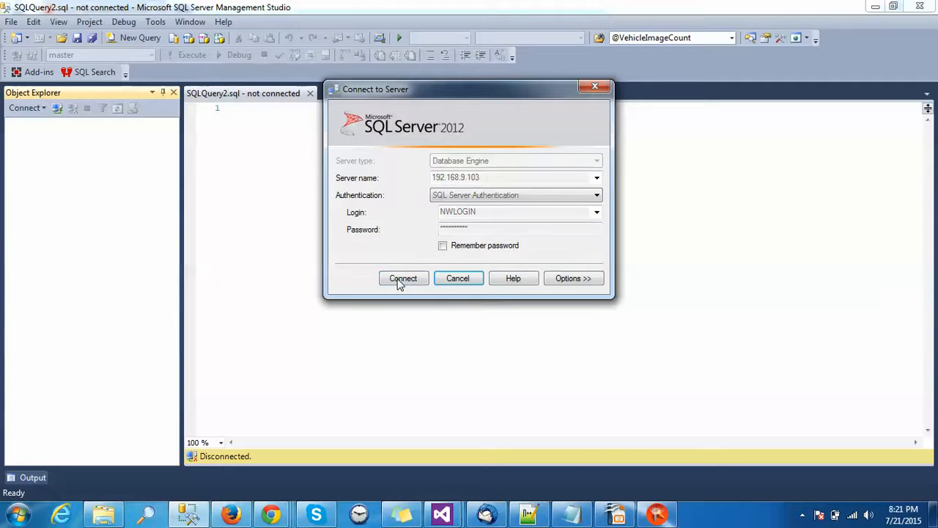
left_click(403, 278)
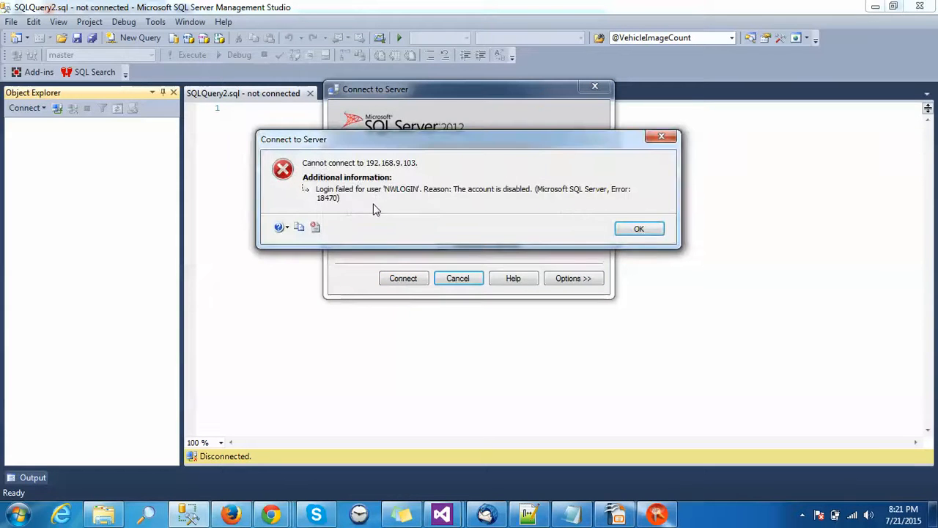
mouse_move(455, 197)
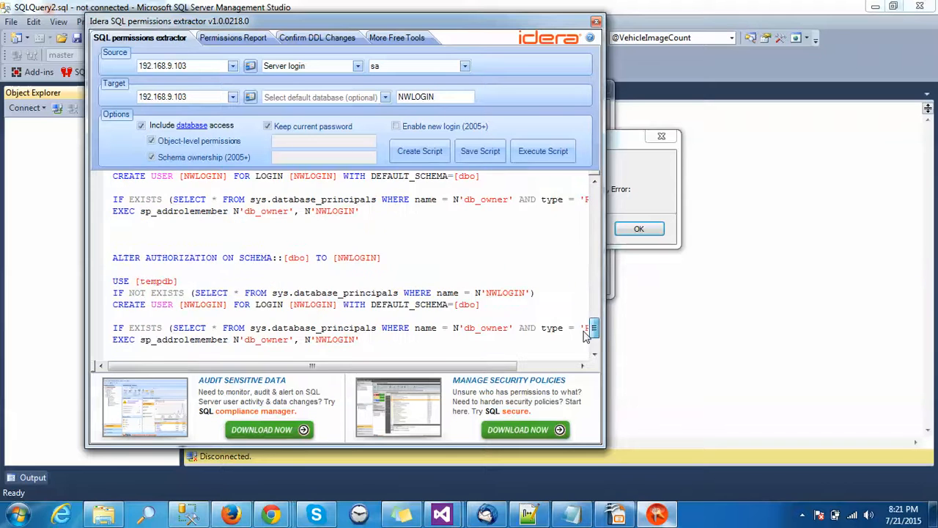
Scroll to the script's end and highlight DISABLE in ALTER LOGIN [NWLOGIN] DISABLE
scroll("down", 3)
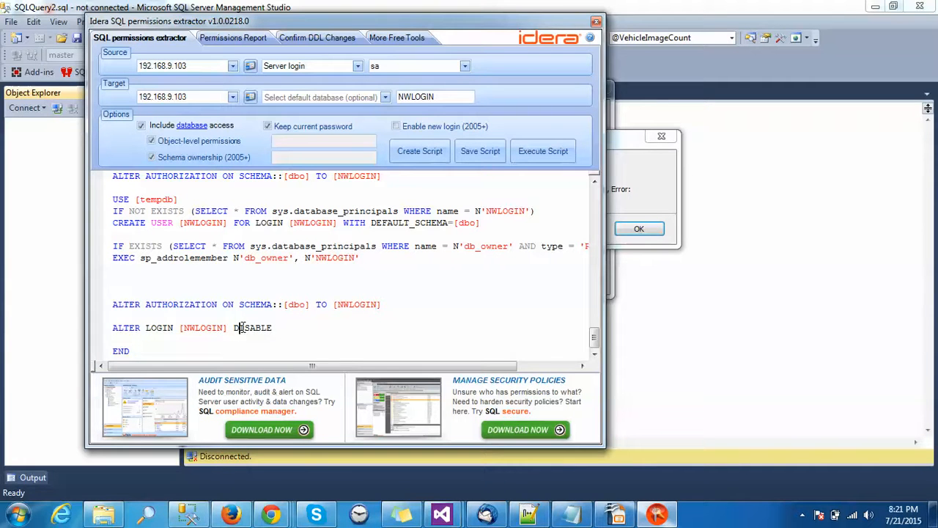
double_click(252, 329)
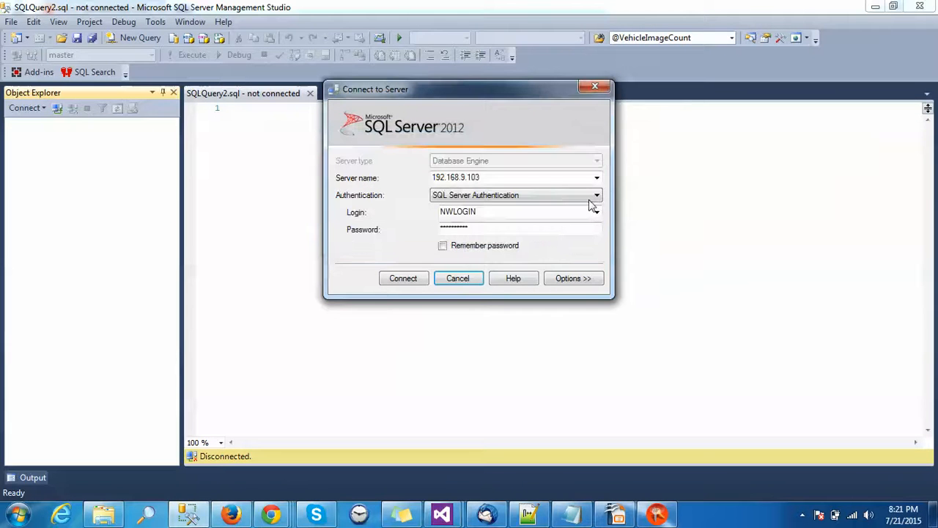
Connect to the 192.168.9.103 server as the sa login
double_click(457, 211)
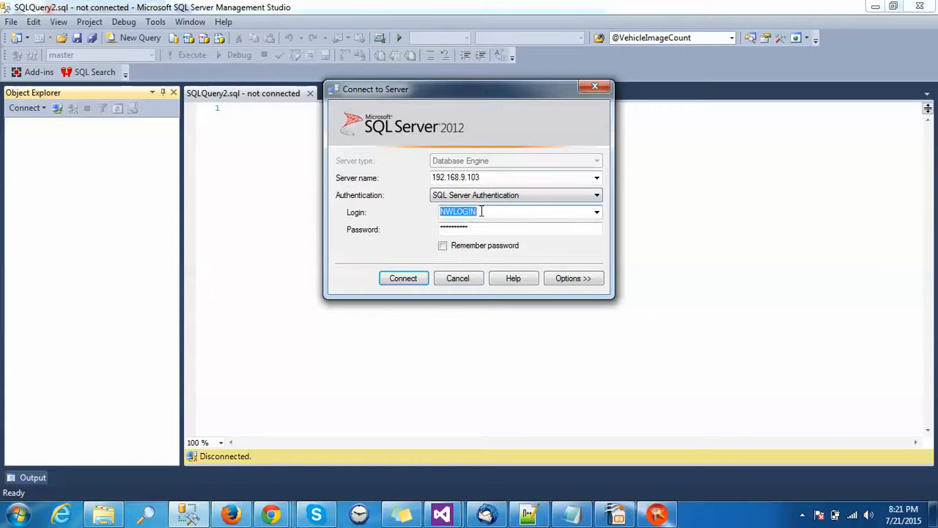
type("sa")
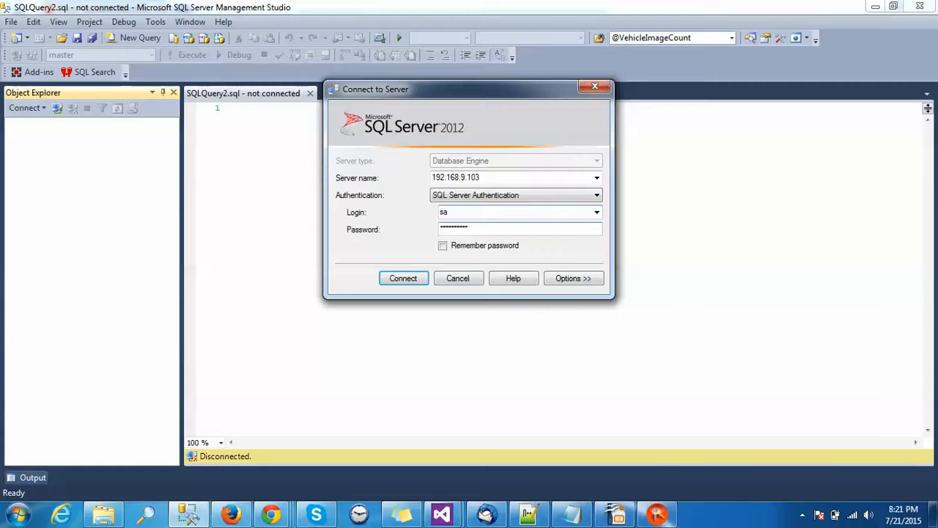
left_click(403, 279)
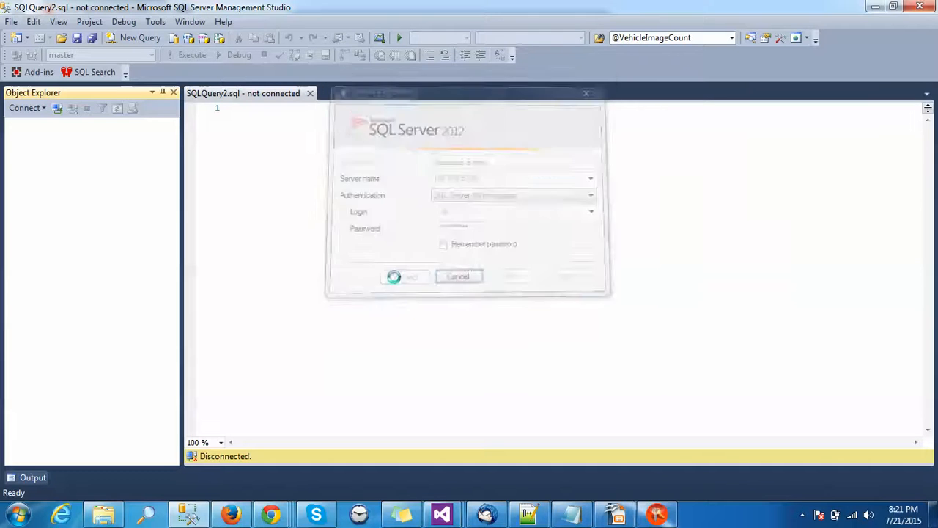
Expand Security > Logins and bring up the context menu for the NWLOGIN login
left_click(403, 276)
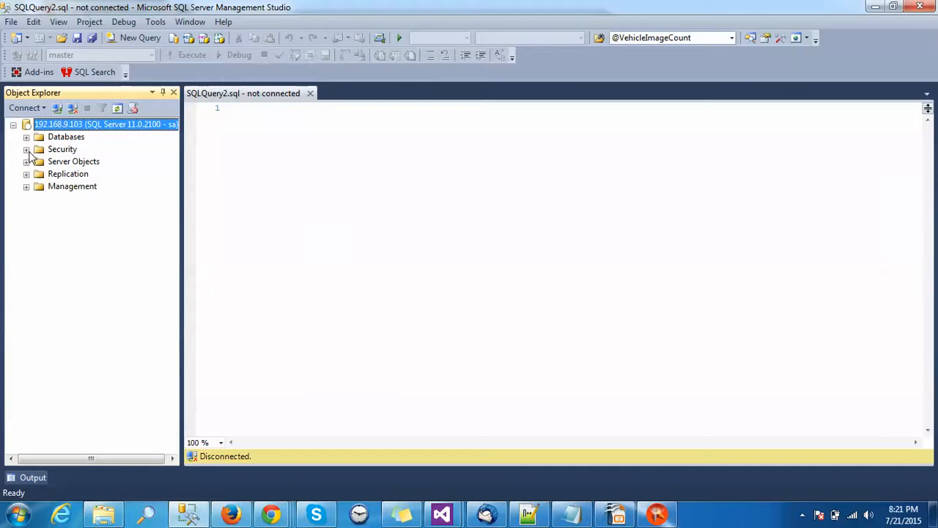
left_click(26, 149)
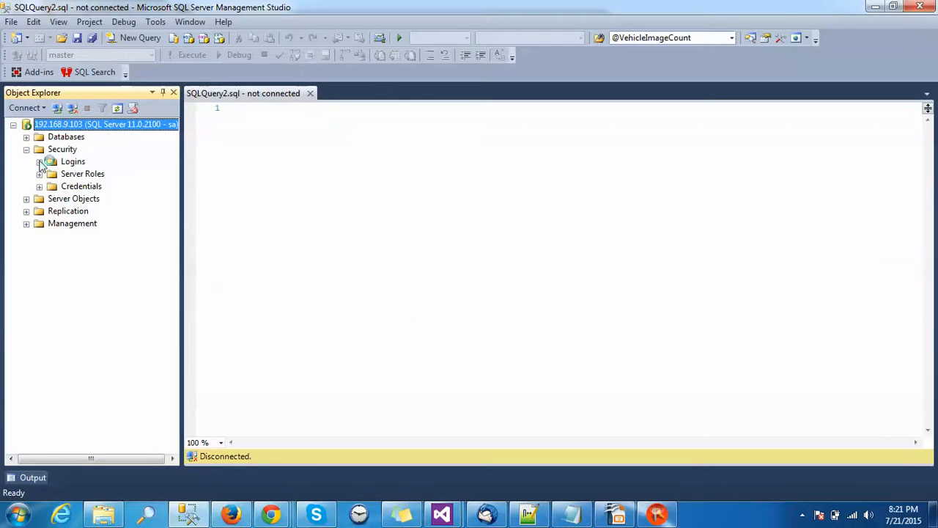
left_click(39, 161)
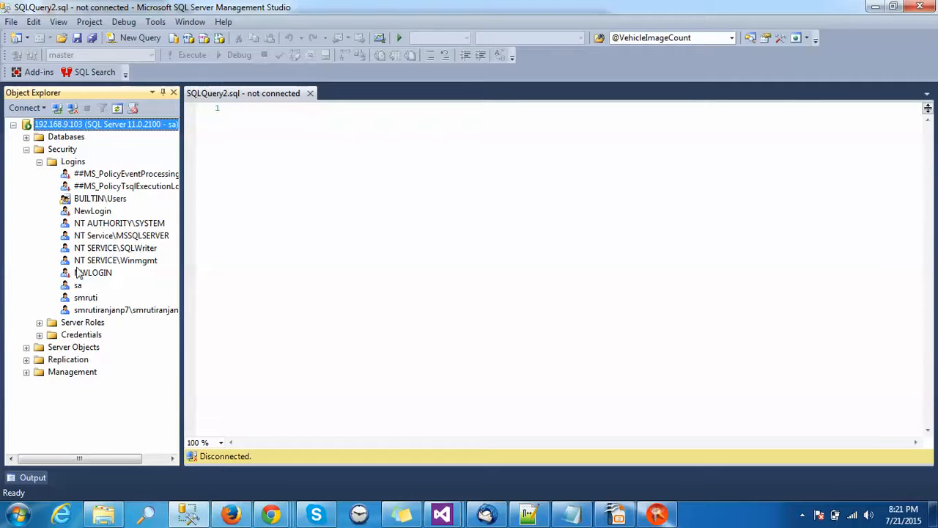
right_click(94, 271)
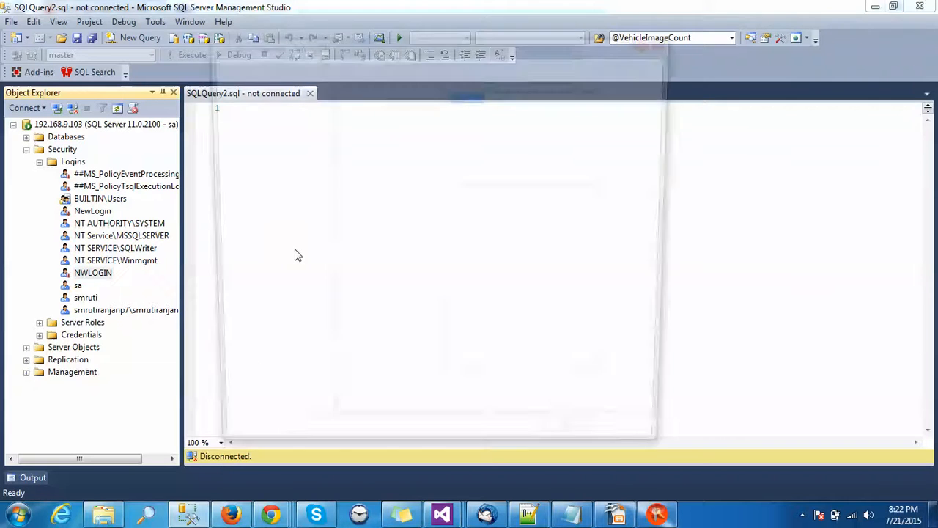
In NWLOGIN's Login Properties Status page, set Login: Enabled and save the change
double_click(94, 271)
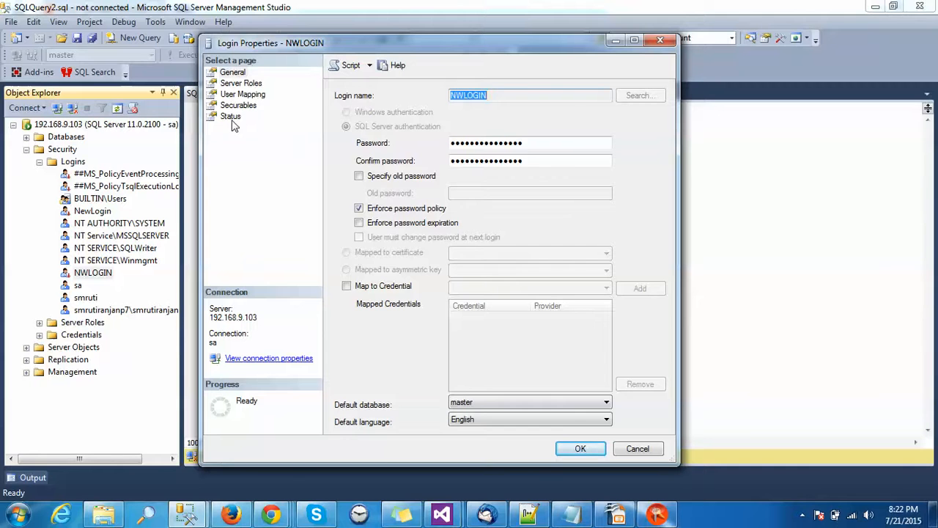
left_click(230, 116)
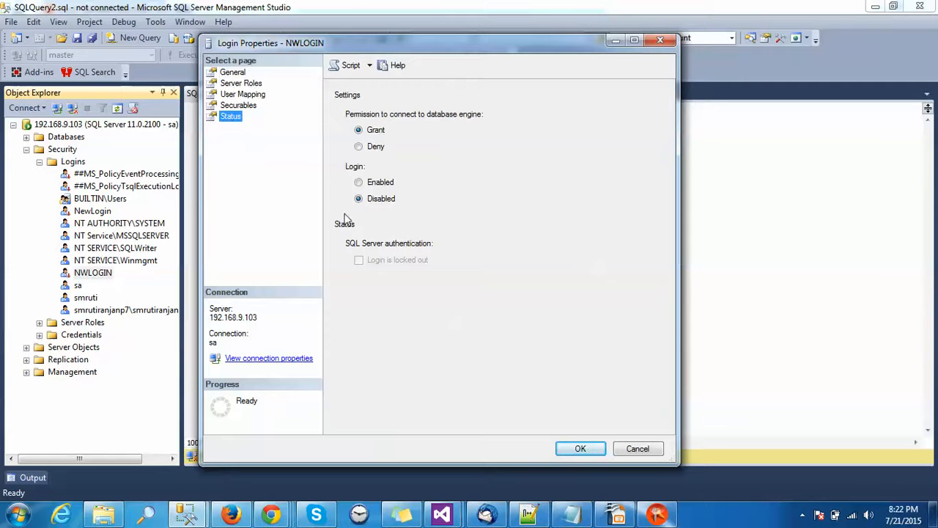
left_click(357, 181)
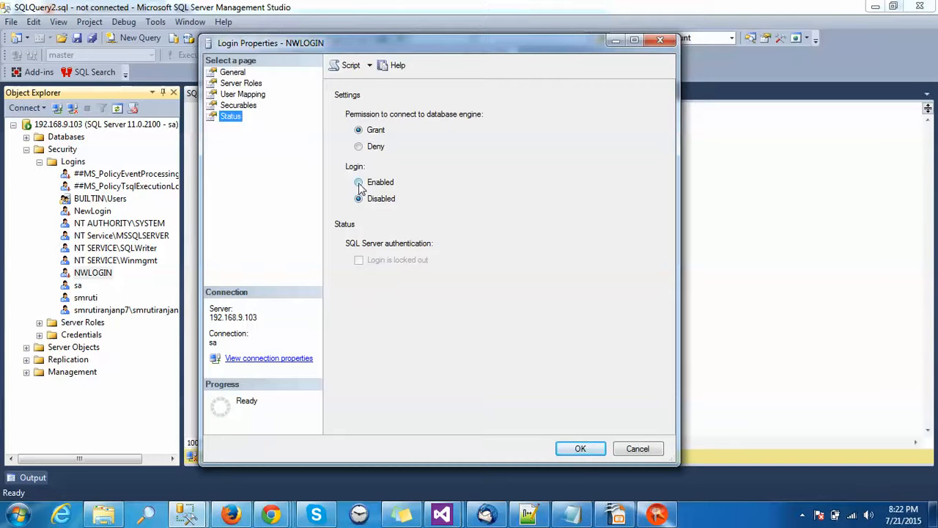
left_click(358, 182)
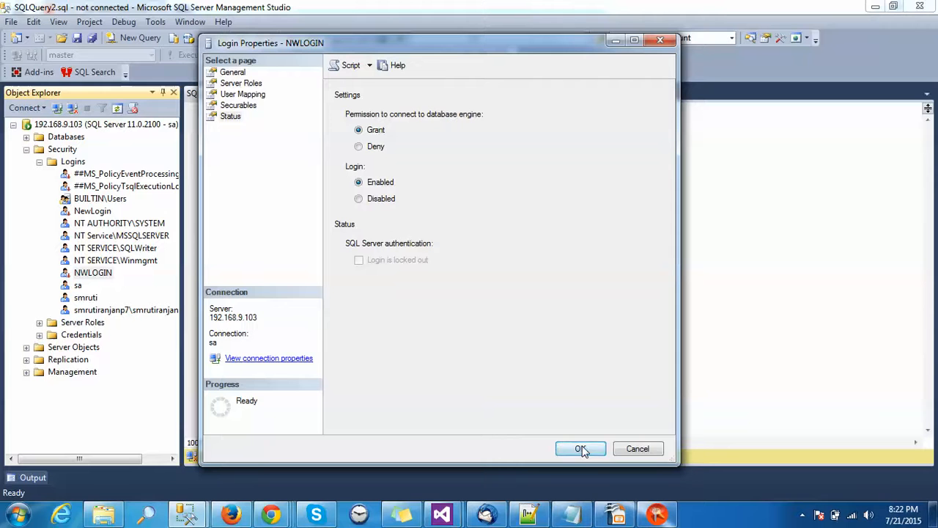
left_click(580, 449)
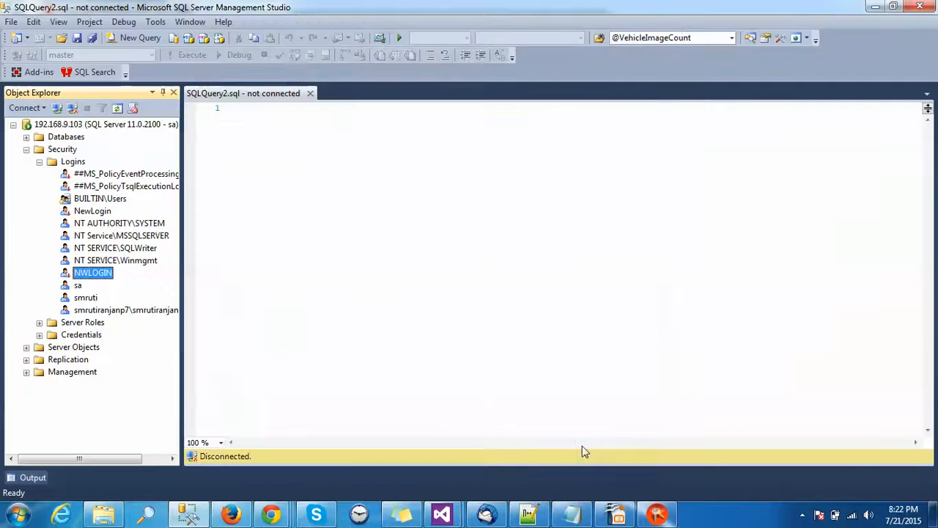
mouse_move(94, 158)
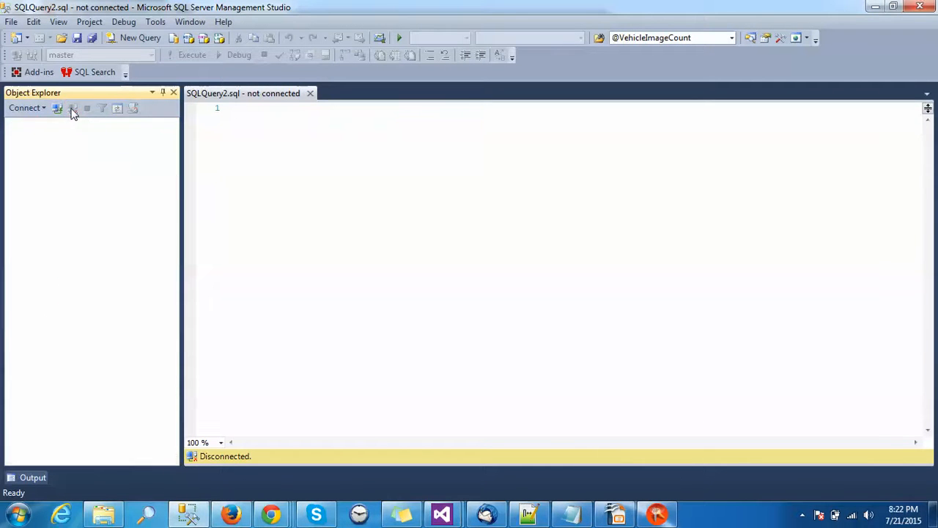
Start a new connection and sign in to the server as NWLOGIN
left_click(27, 109)
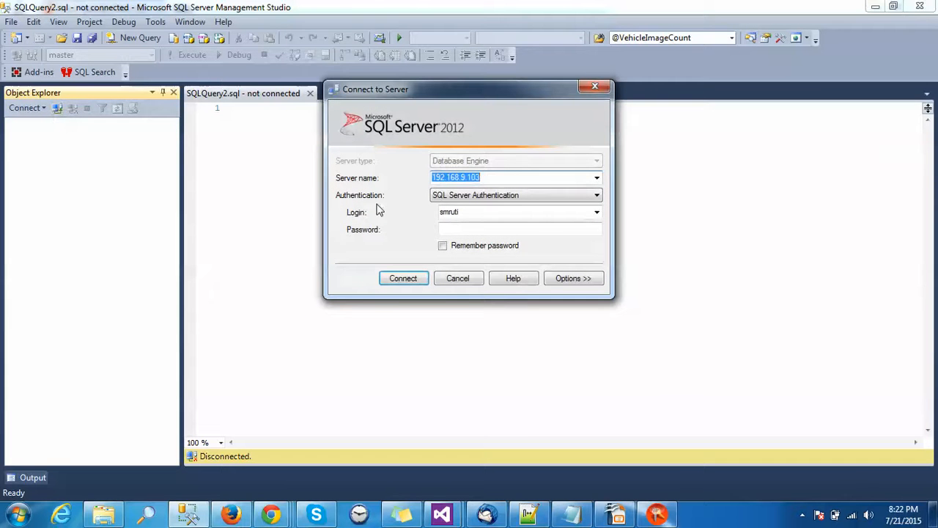
left_click(511, 211)
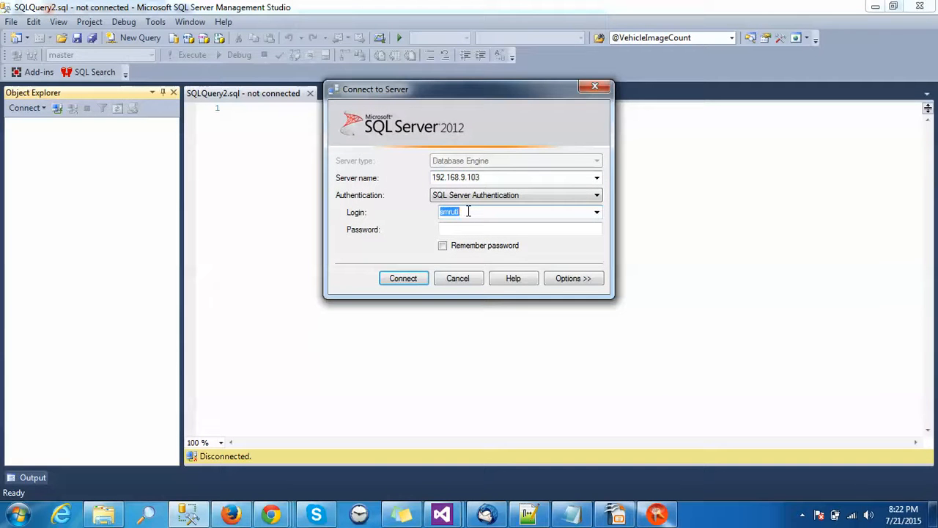
type("NWLOGIN")
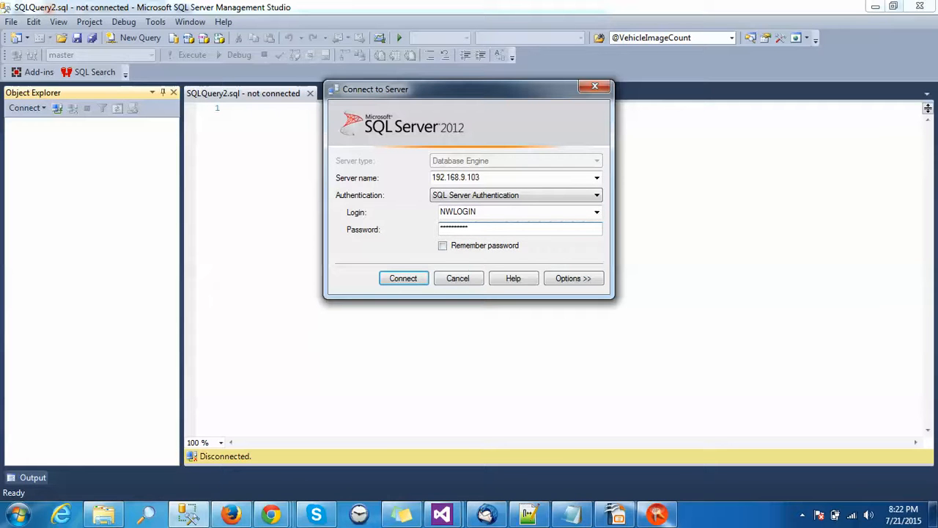
left_click(403, 278)
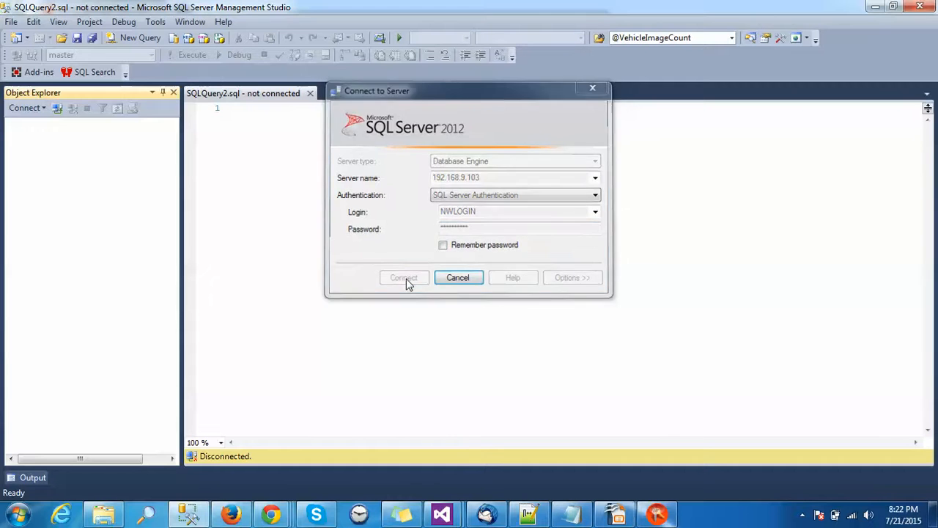
Expand and collapse NWLOGIN's Databases list to confirm access, then return to the extractor
left_click(405, 277)
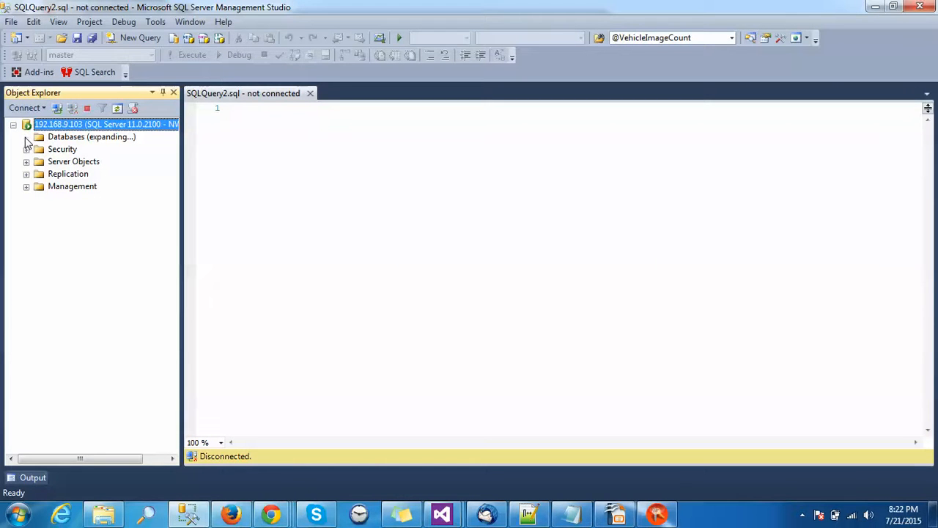
left_click(26, 136)
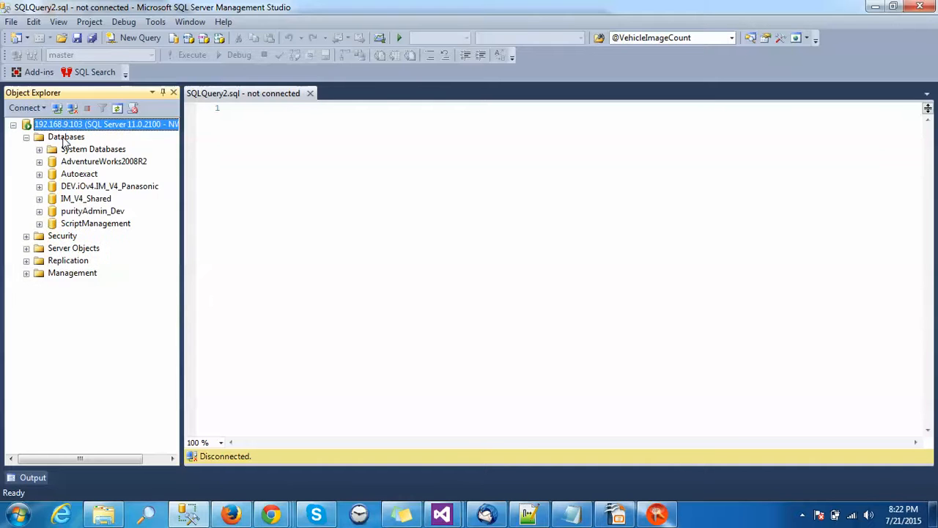
left_click(26, 136)
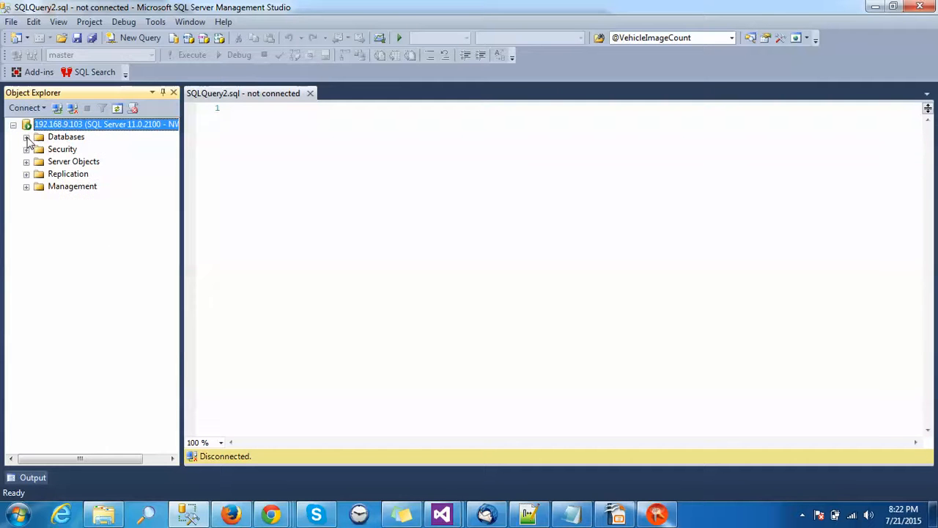
mouse_move(331, 151)
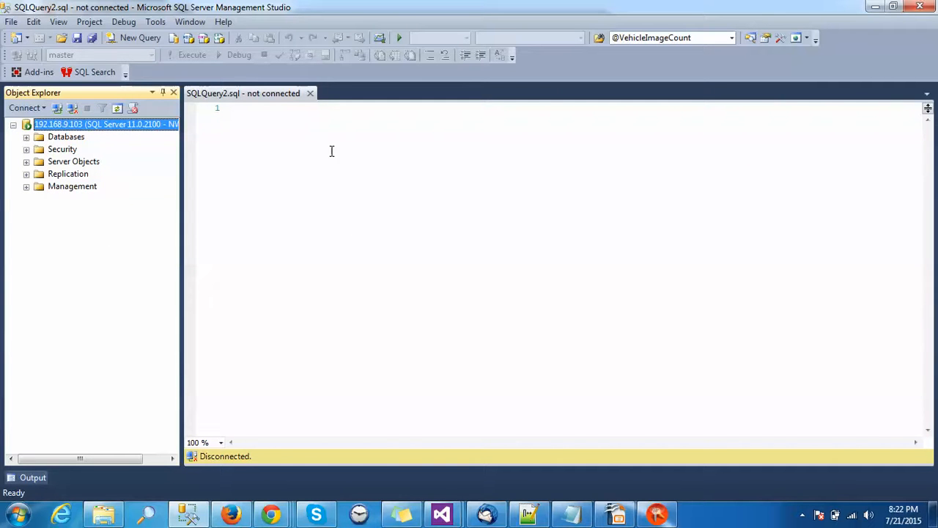
mouse_move(161, 179)
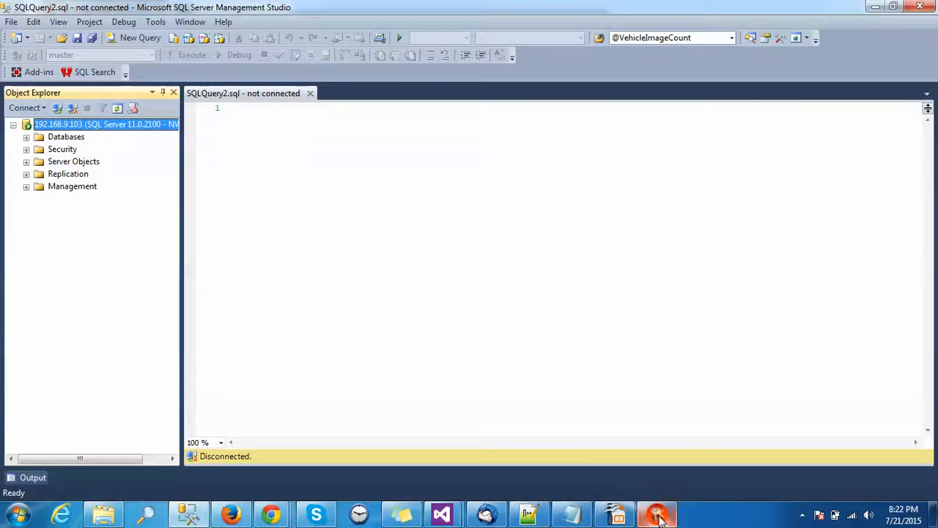
left_click(657, 513)
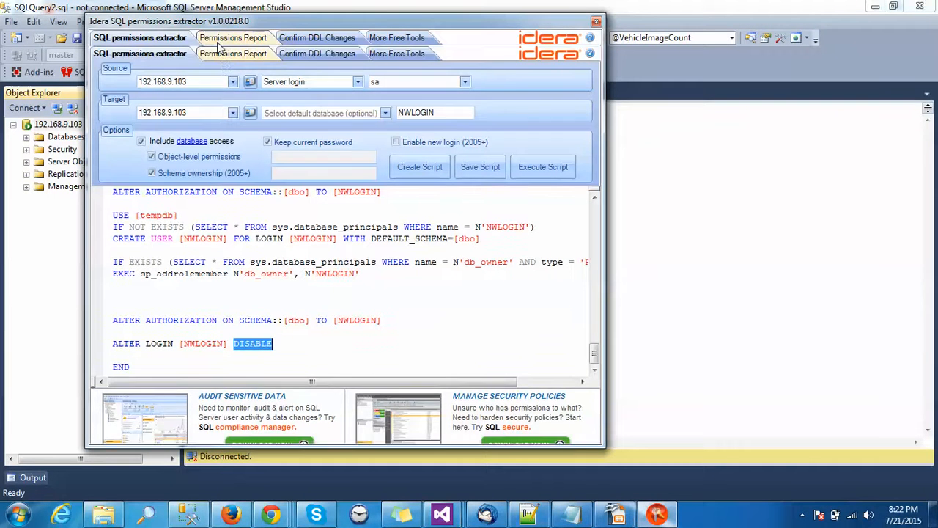
View the Permissions Report page, return to the script page, then bring back the Impress slides
left_click(232, 38)
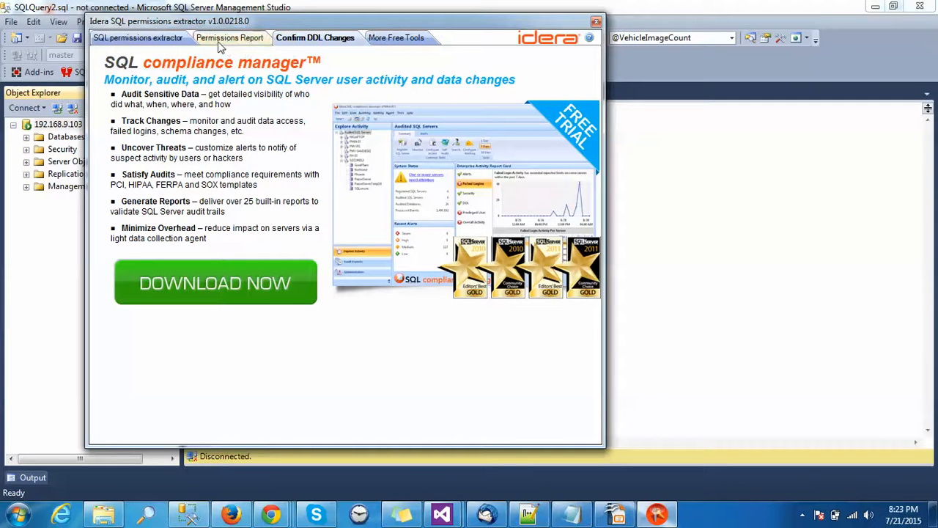
left_click(145, 38)
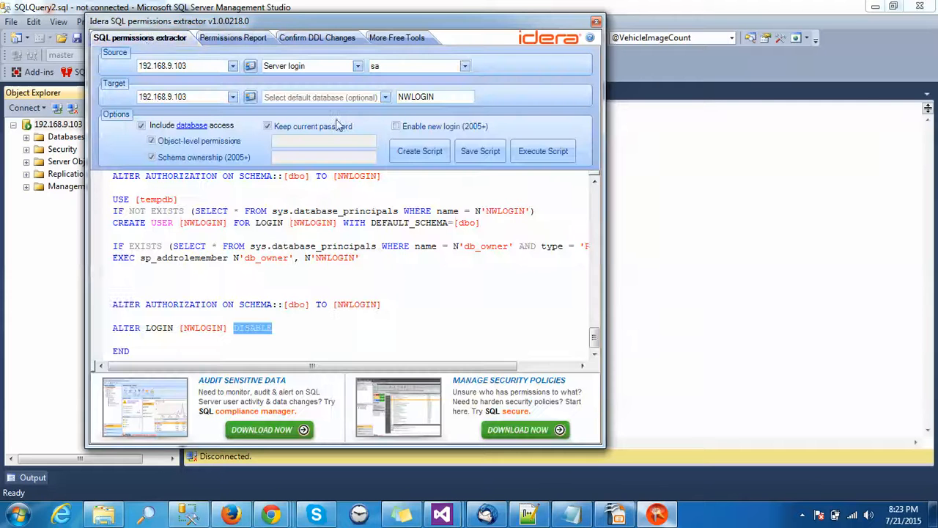
mouse_move(457, 291)
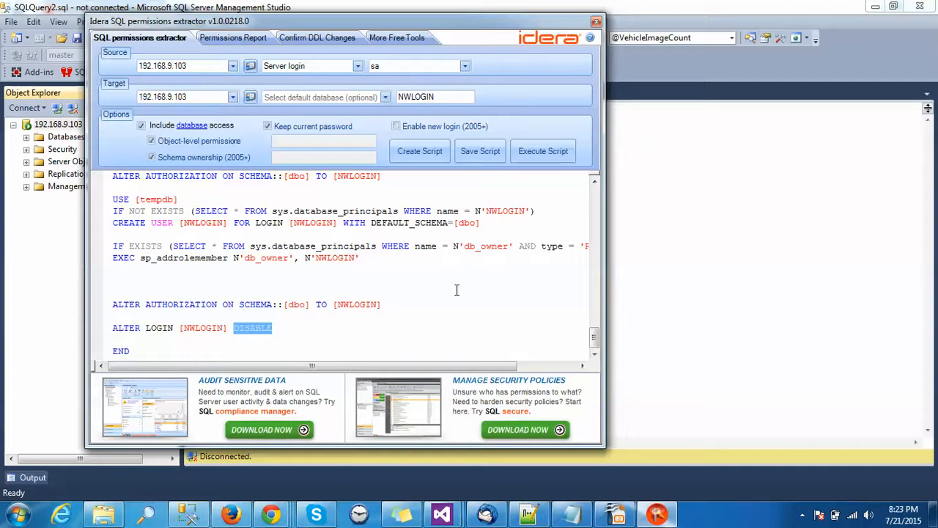
left_click(613, 513)
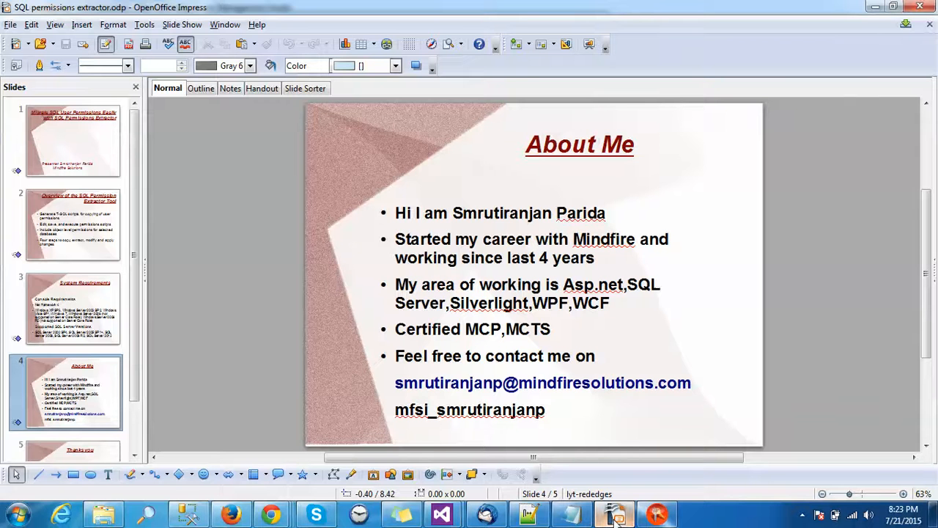
mouse_move(318, 317)
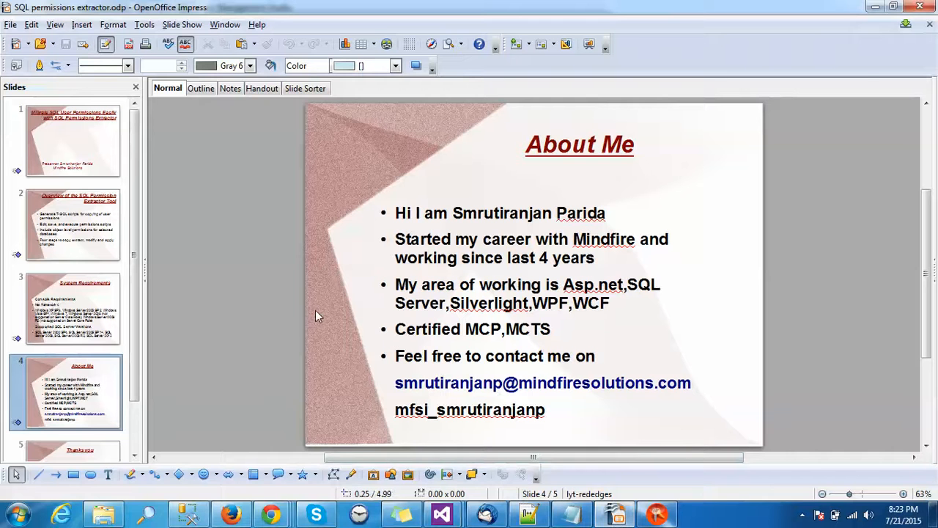